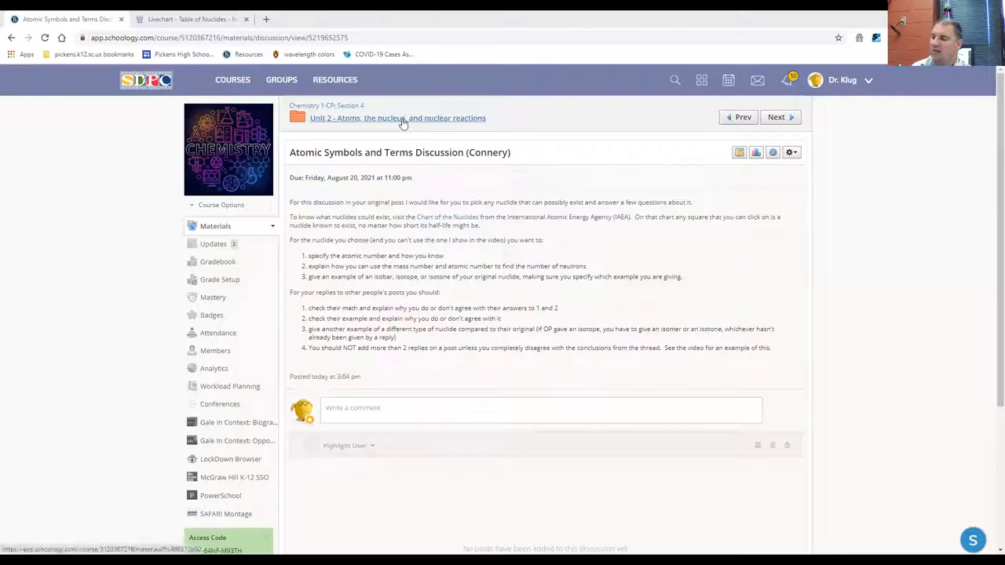
{"action": "mouse_move", "coordinate": [356, 174]}
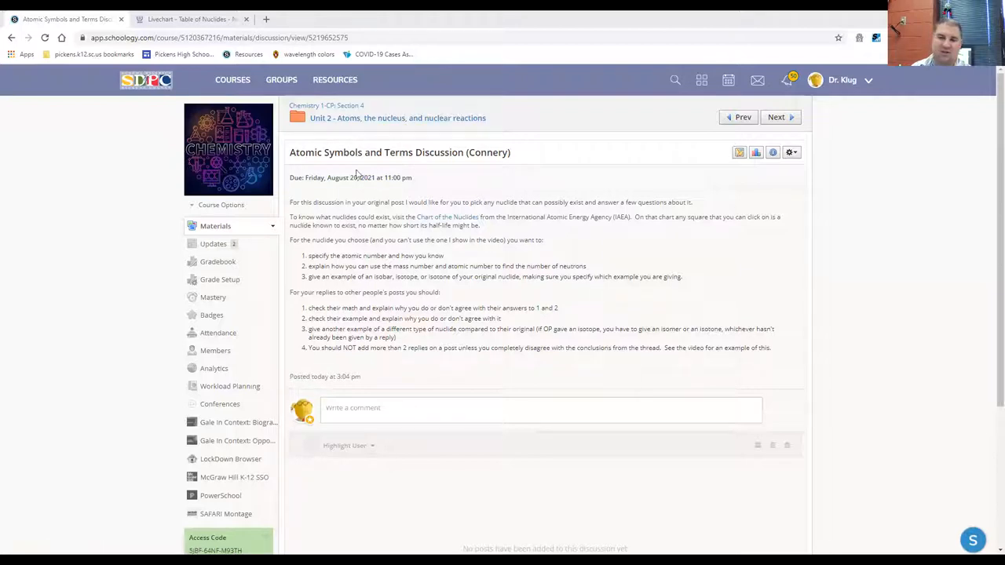
{"action": "mouse_move", "coordinate": [407, 118]}
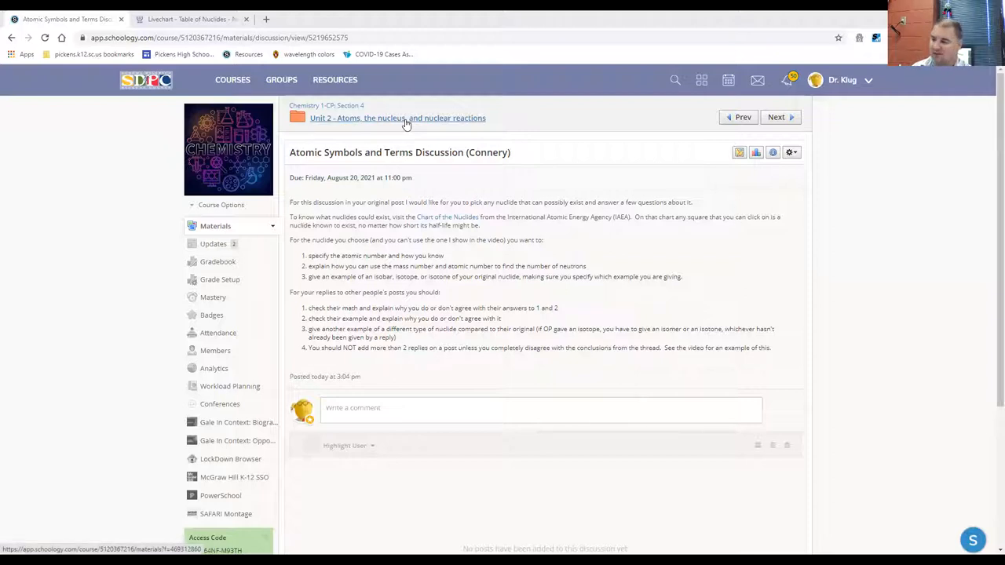
Step: Publish the Robert Frost Biography item from its gear menu in the Unit 2 folder
{"action": "left_click", "coordinate": [397, 118]}
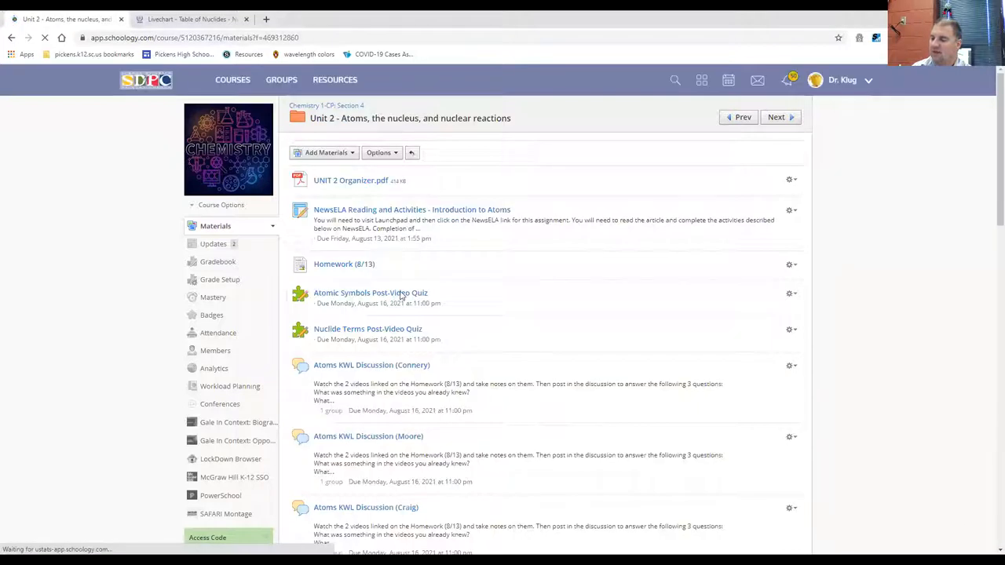
{"action": "scroll", "scroll_direction": "down", "scroll_amount": 3}
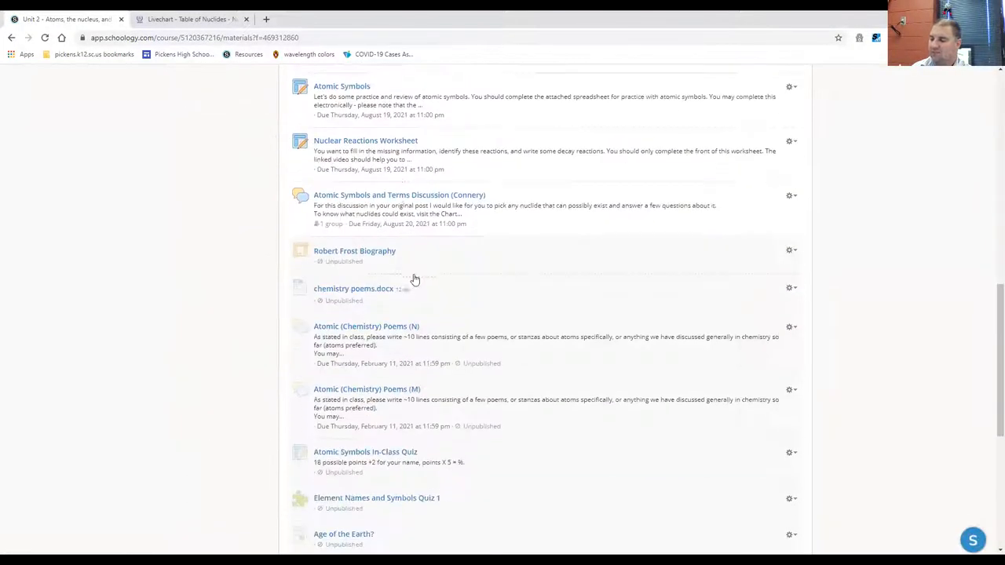
{"action": "left_click", "coordinate": [788, 251]}
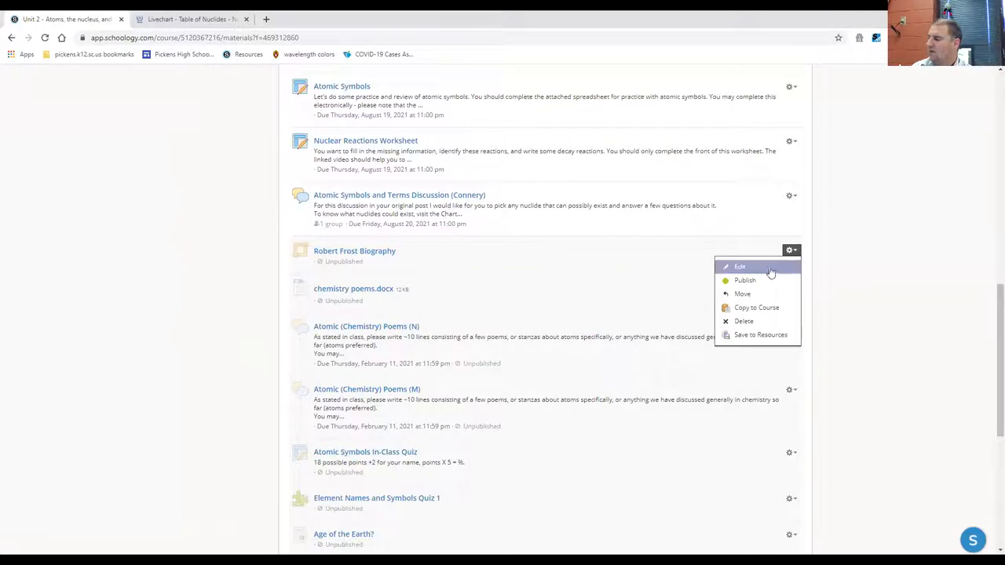
{"action": "left_click", "coordinate": [738, 267]}
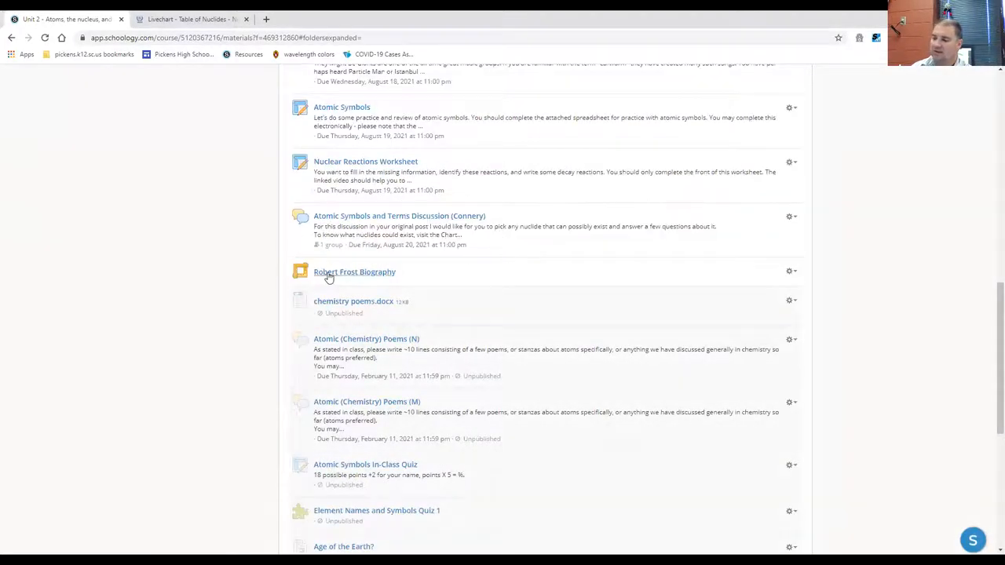
{"action": "mouse_move", "coordinate": [355, 271]}
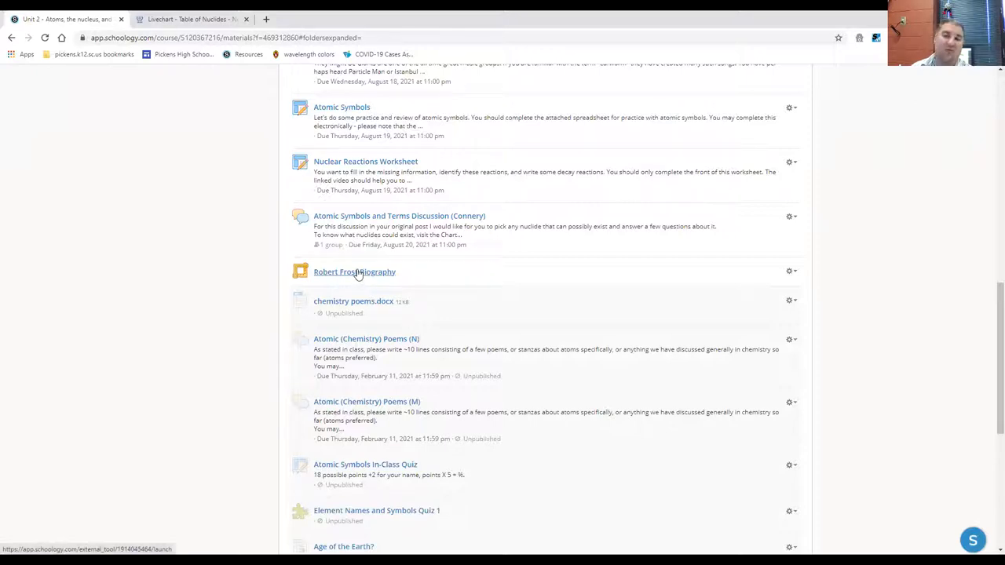
{"action": "mouse_move", "coordinate": [360, 274]}
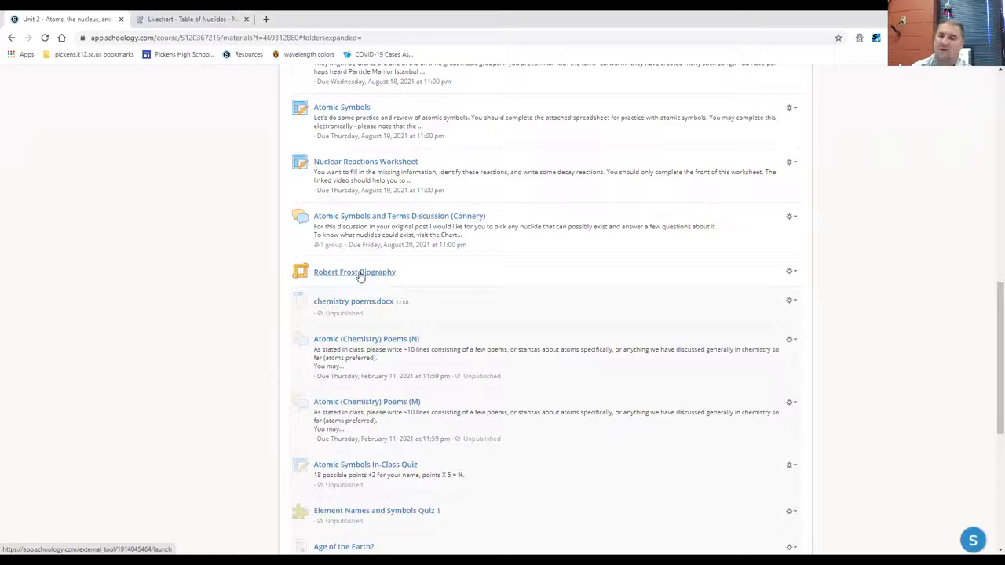
{"action": "mouse_move", "coordinate": [489, 345]}
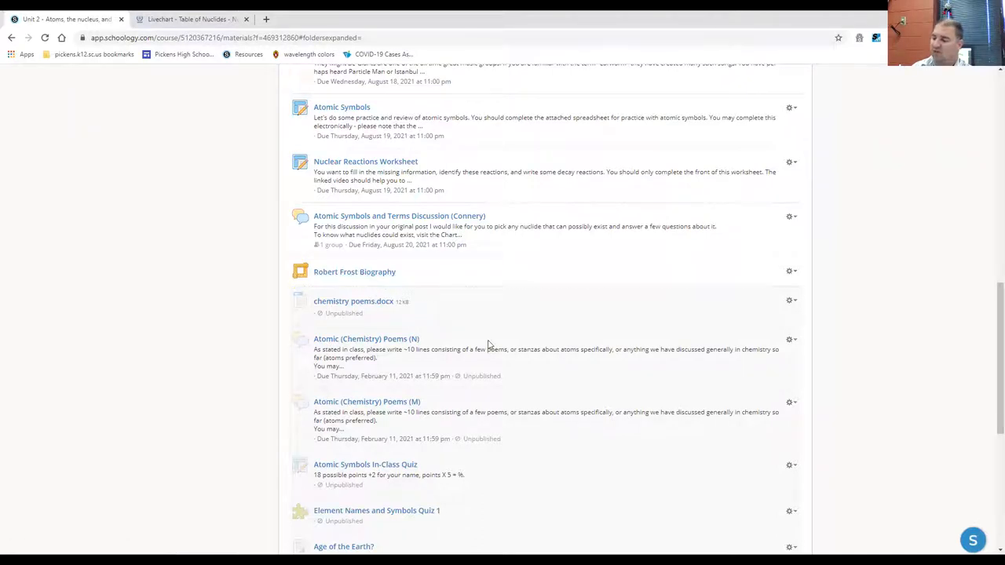
Step: Scroll through the Unit 2 materials to review the folder contents
{"action": "scroll", "scroll_direction": "up", "scroll_amount": 3}
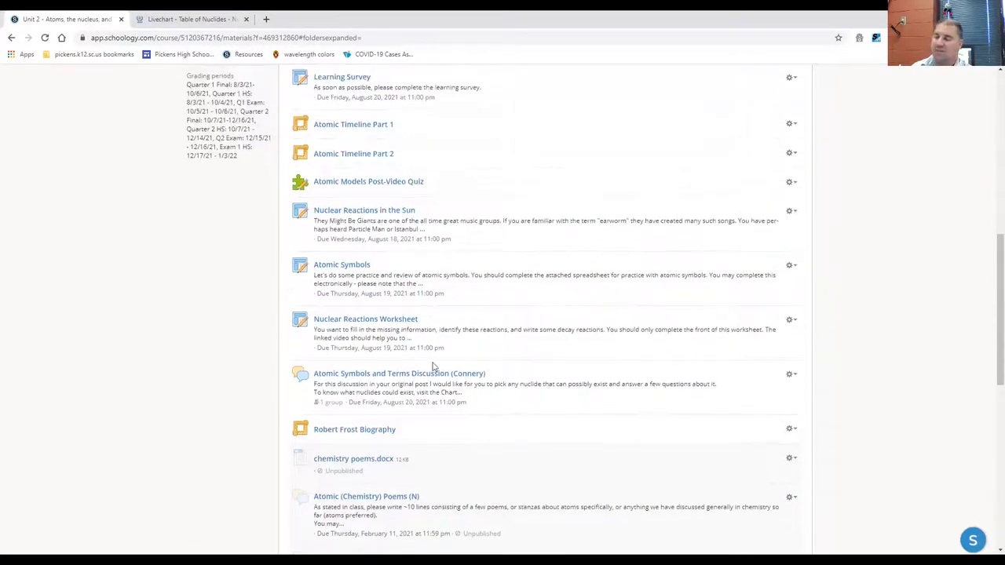
{"action": "scroll", "scroll_direction": "up", "scroll_amount": 3}
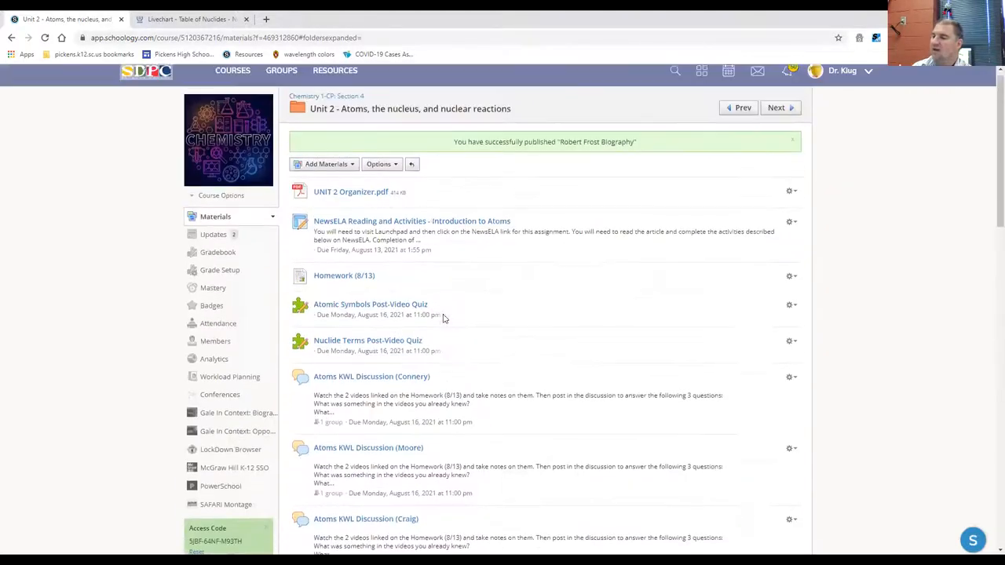
{"action": "scroll", "scroll_direction": "down", "scroll_amount": 3}
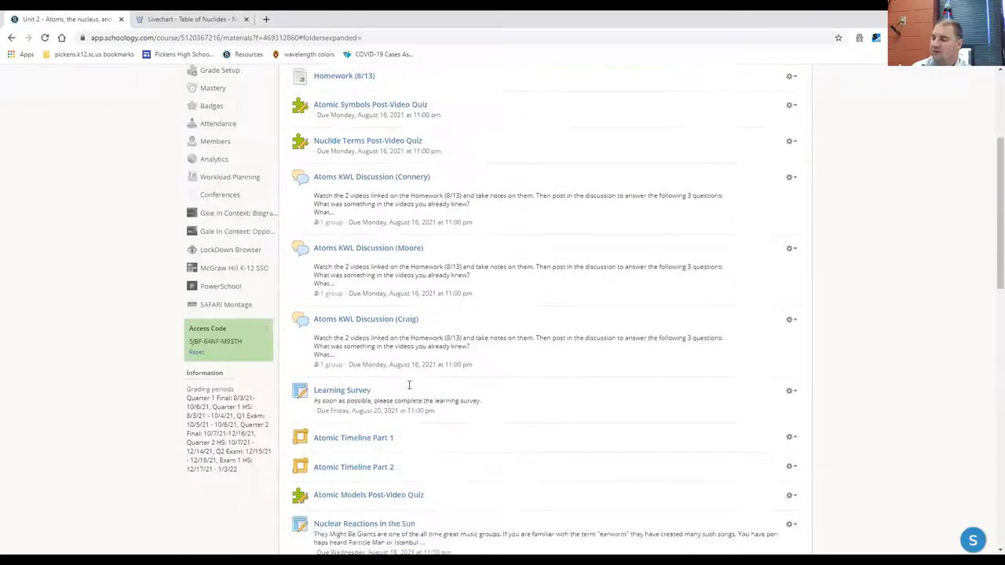
{"action": "scroll", "scroll_direction": "down", "scroll_amount": 3}
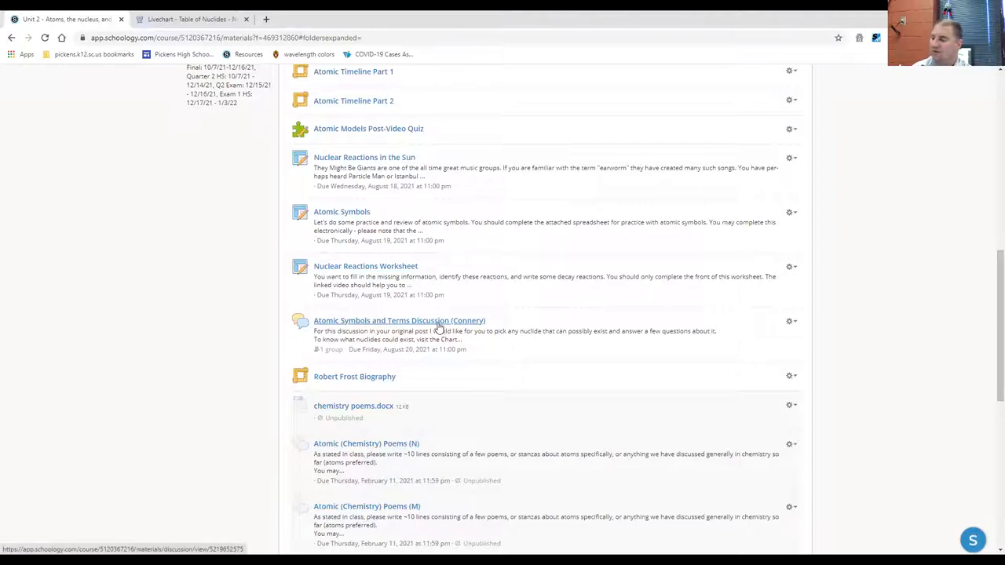
Step: Open the Atomic Symbols and Terms Discussion (Connery) and highlight its instructions while explaining them
{"action": "left_click", "coordinate": [399, 321]}
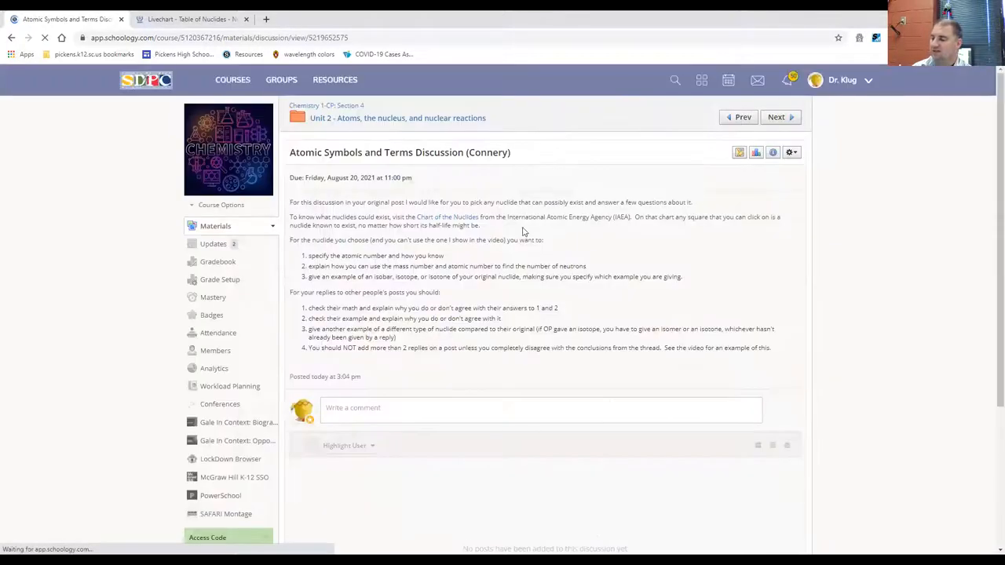
{"action": "double_click", "coordinate": [487, 152]}
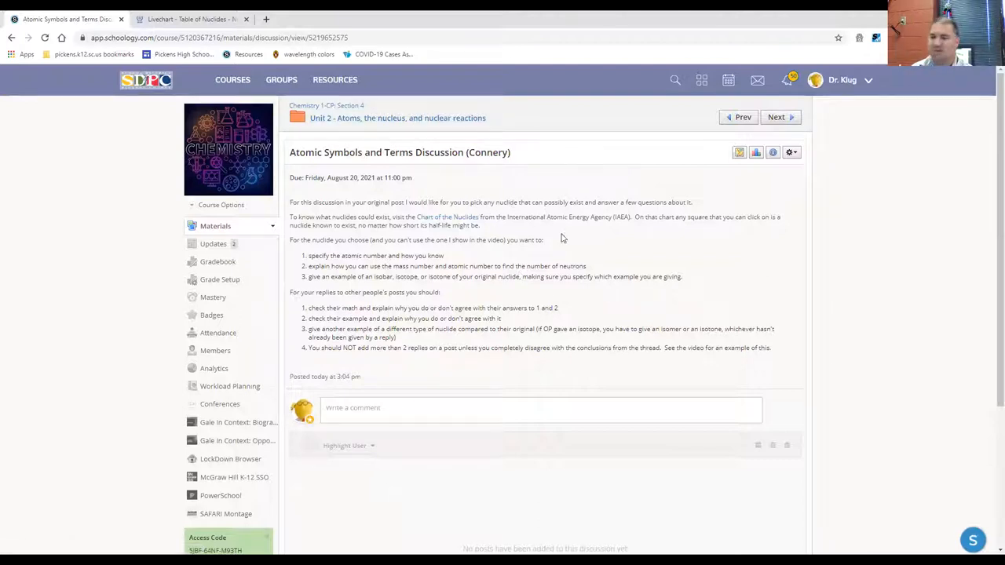
{"action": "mouse_move", "coordinate": [509, 230]}
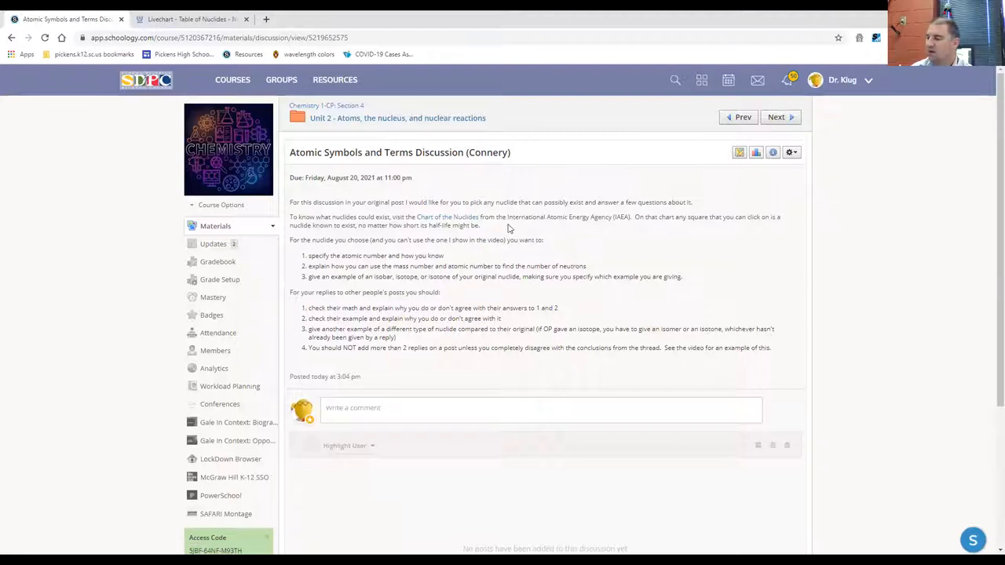
{"action": "left_click_drag", "start_coordinate": [289, 201], "coordinate": [536, 308]}
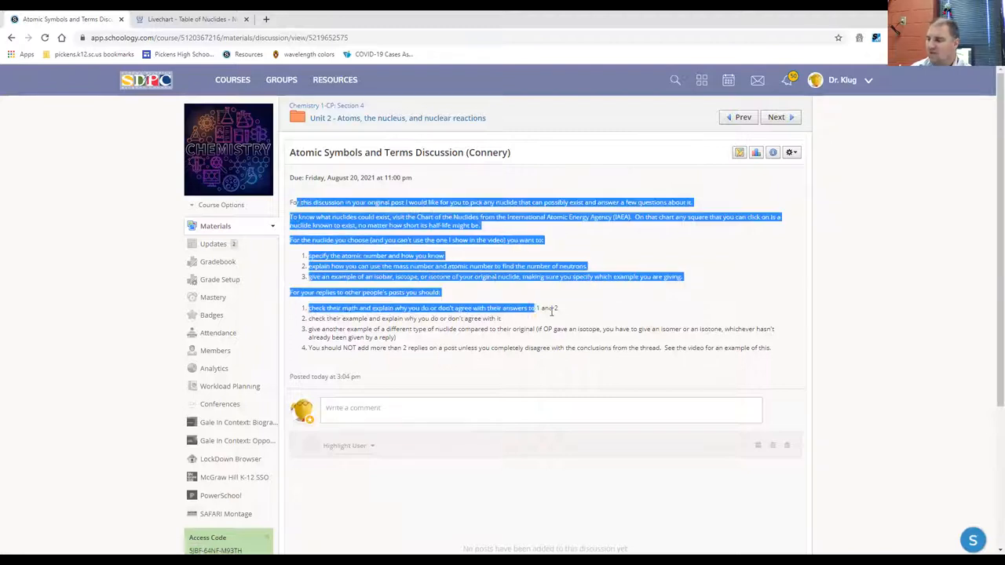
{"action": "left_click", "coordinate": [569, 291]}
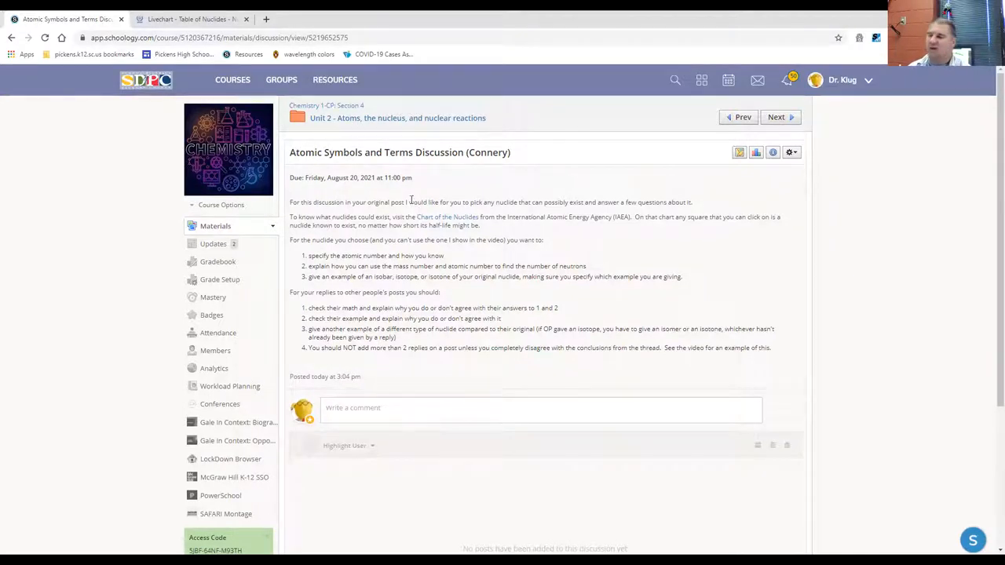
{"action": "mouse_move", "coordinate": [448, 222]}
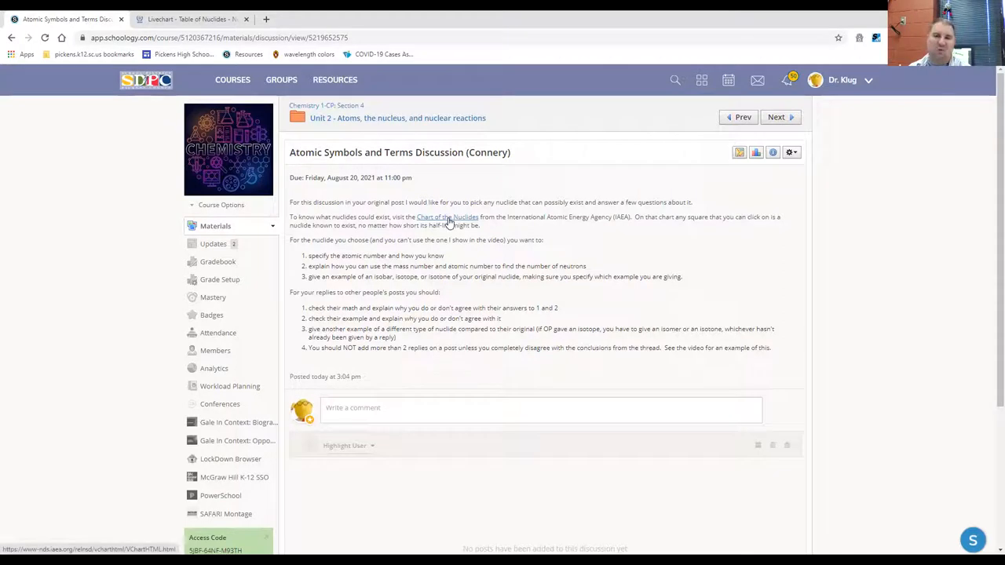
{"action": "mouse_move", "coordinate": [449, 223]}
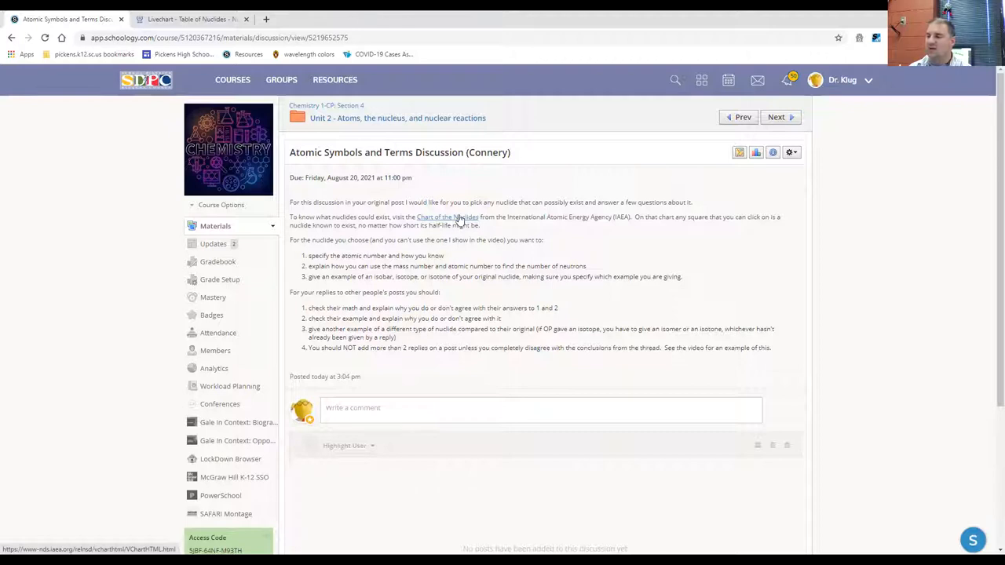
{"action": "mouse_move", "coordinate": [462, 219]}
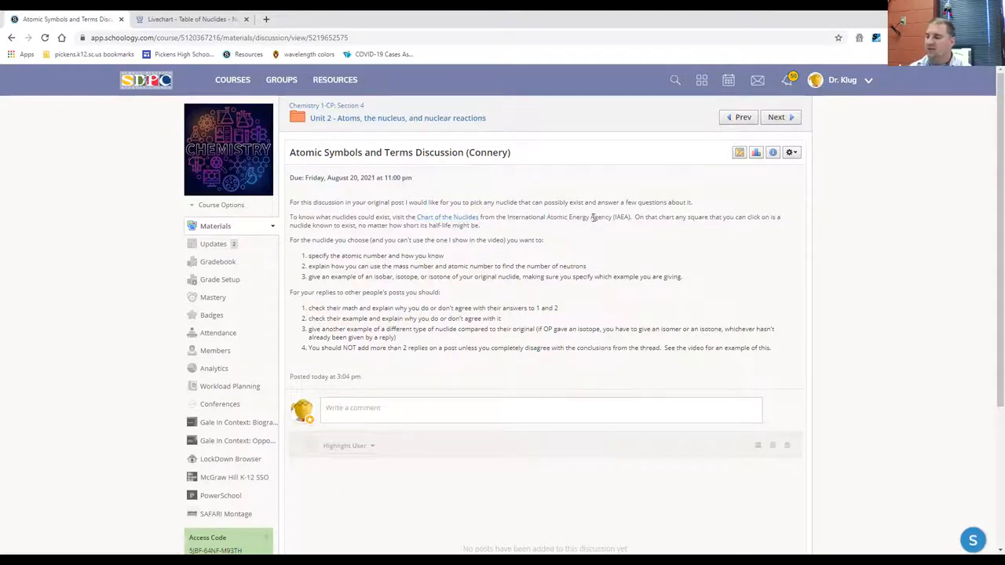
Step: Open the linked Live Chart of Nuclides and colour the chart by half-life
{"action": "left_click", "coordinate": [192, 19]}
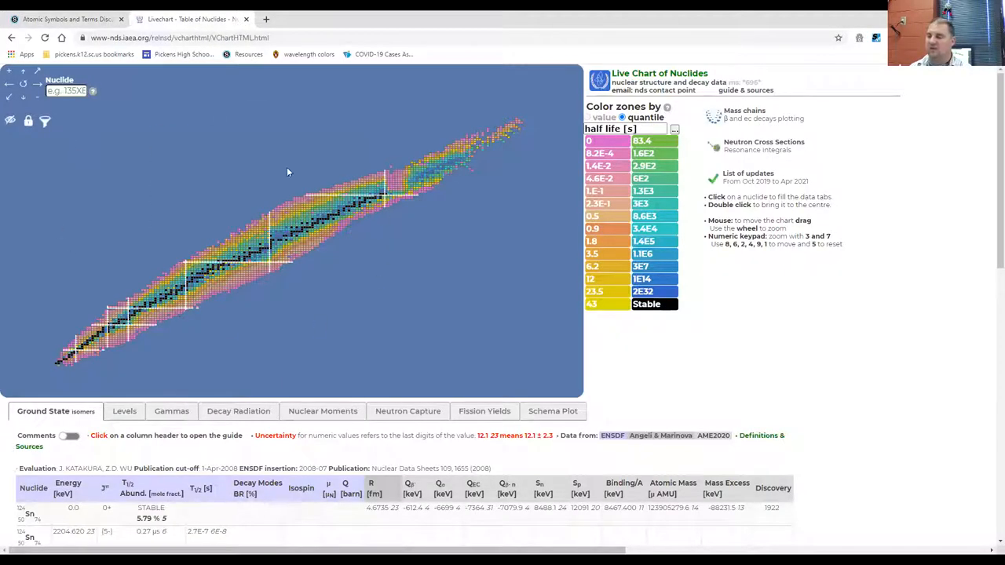
{"action": "left_click", "coordinate": [672, 129]}
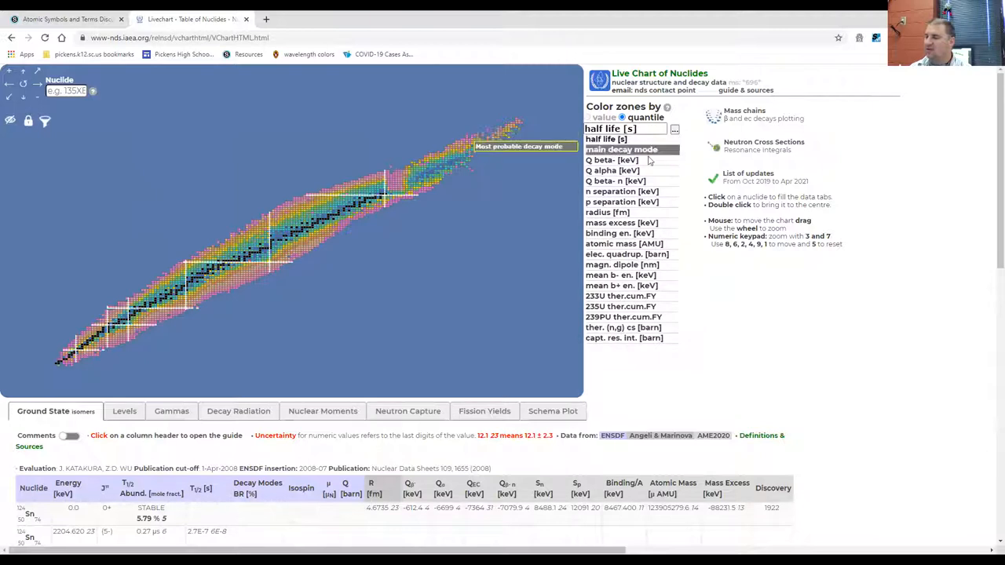
{"action": "mouse_move", "coordinate": [615, 181]}
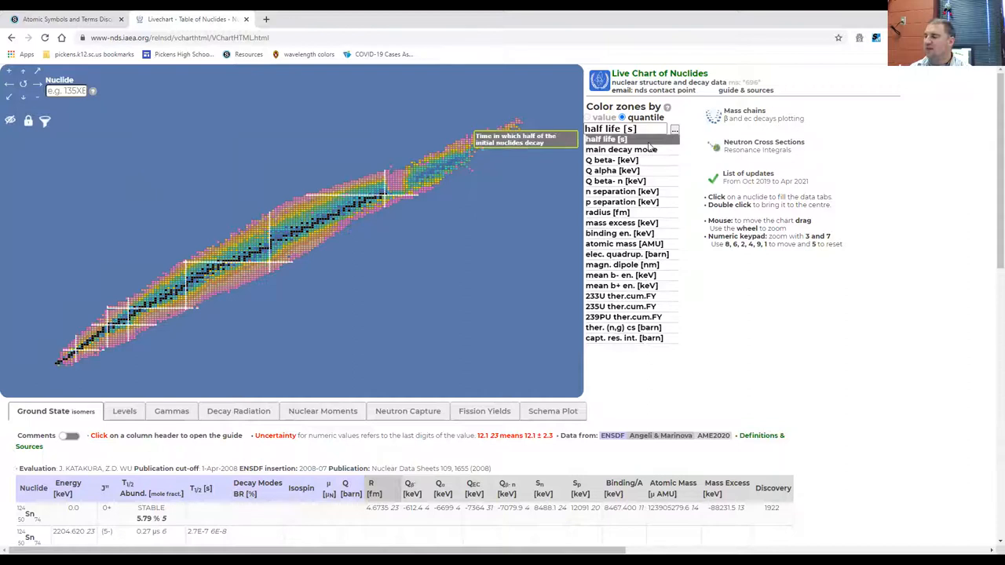
{"action": "left_click", "coordinate": [622, 149]}
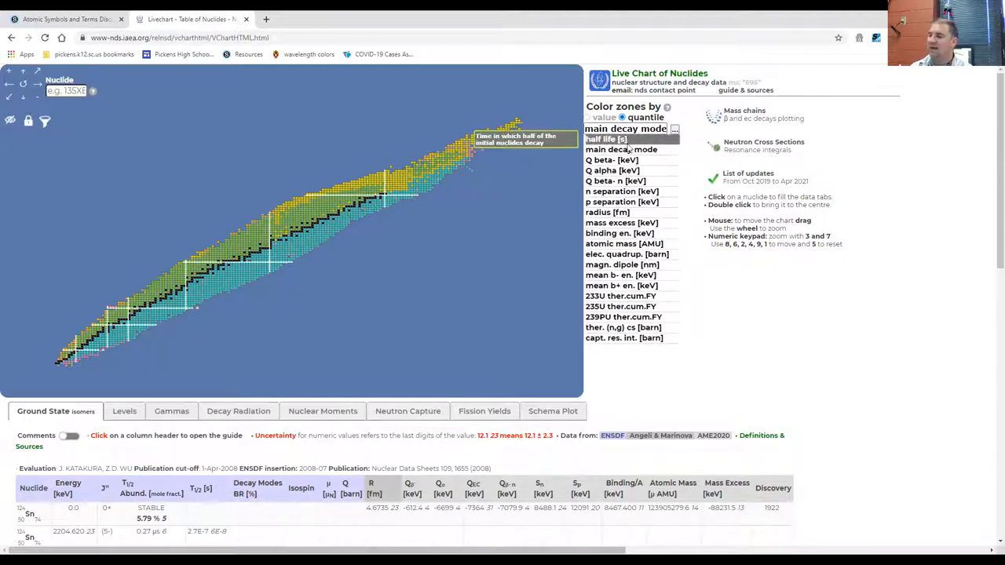
{"action": "left_click", "coordinate": [607, 138]}
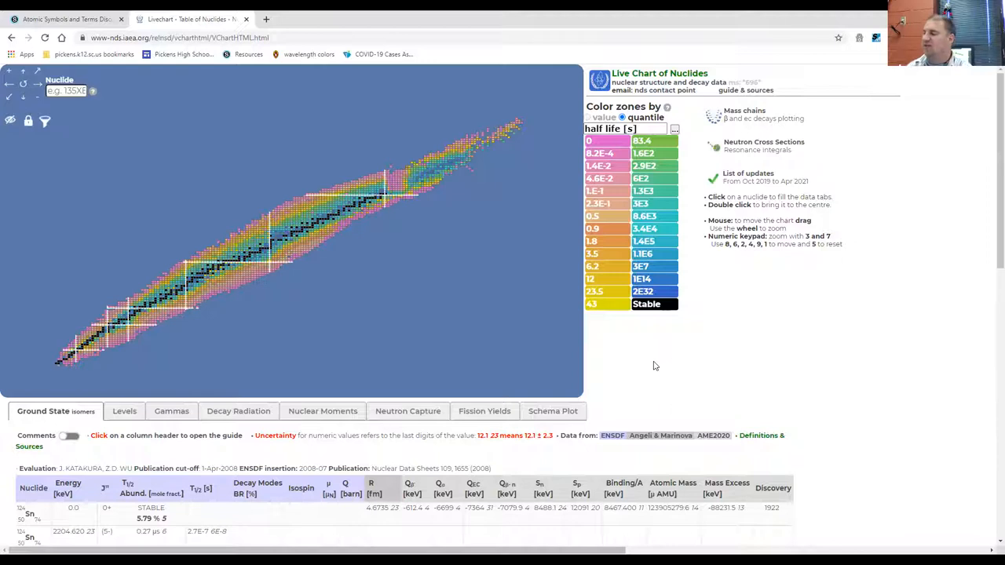
{"action": "mouse_move", "coordinate": [667, 295]}
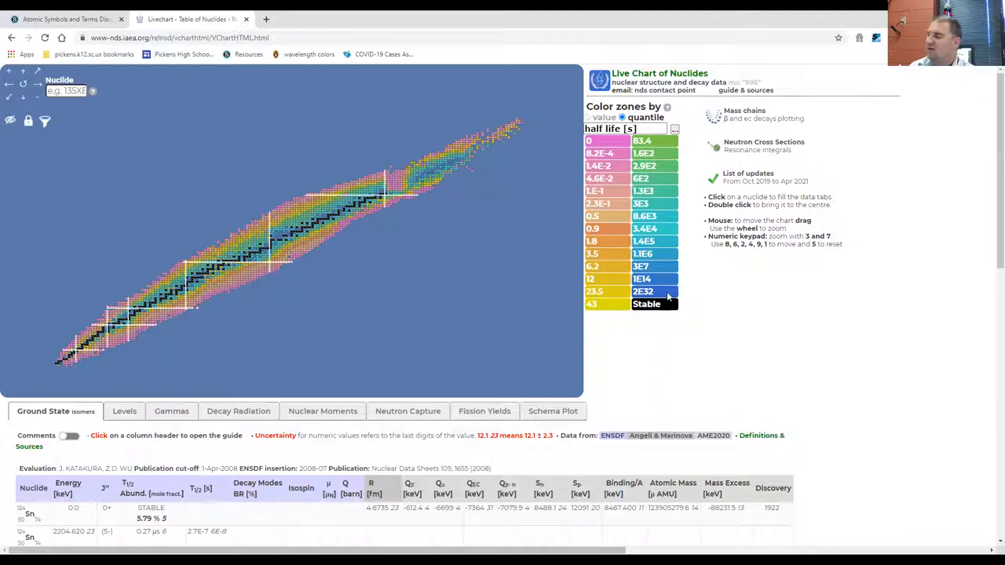
{"action": "mouse_move", "coordinate": [613, 344]}
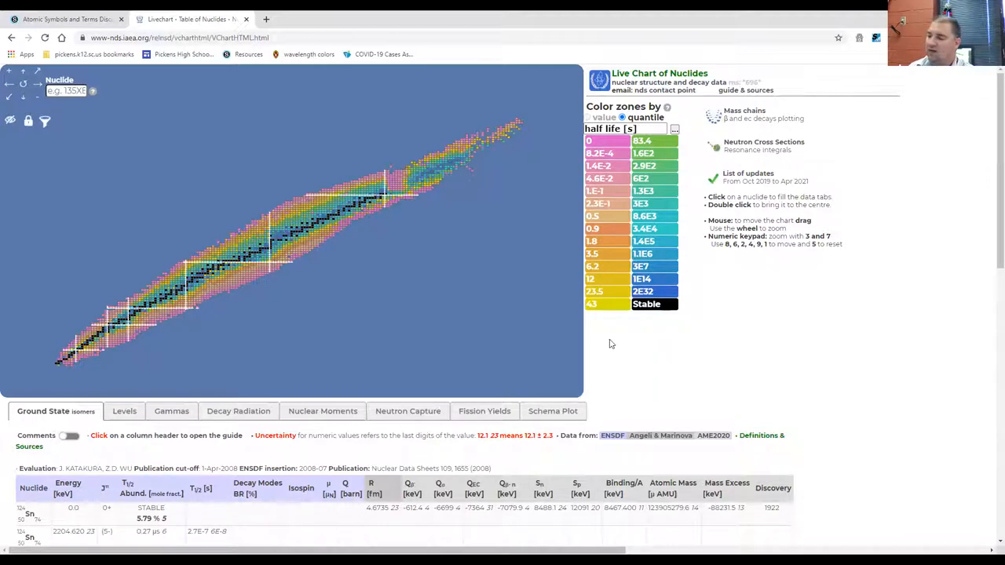
{"action": "mouse_move", "coordinate": [374, 264]}
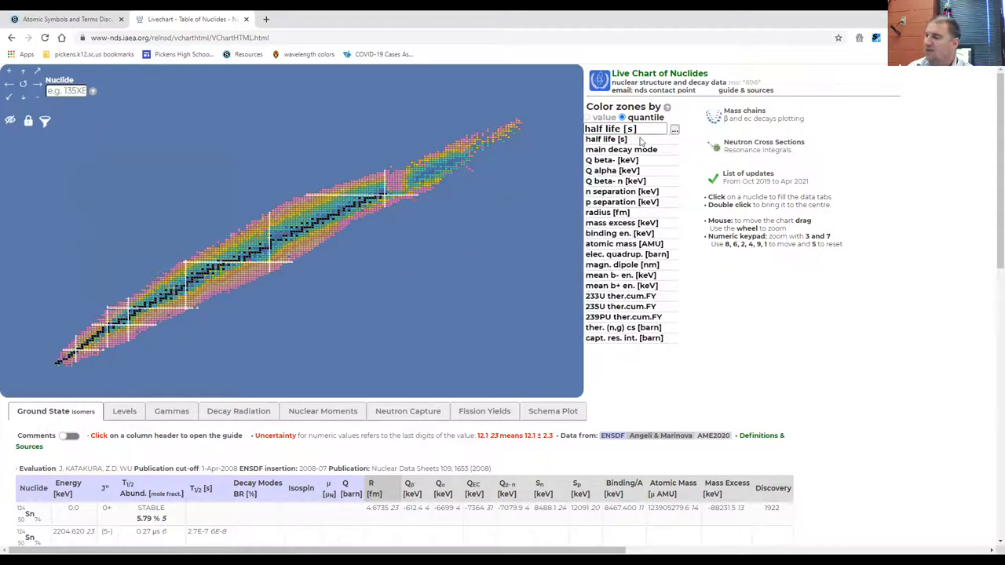
Step: Compare a colouring by main decay mode, then switch back to half-life
{"action": "left_click", "coordinate": [622, 149]}
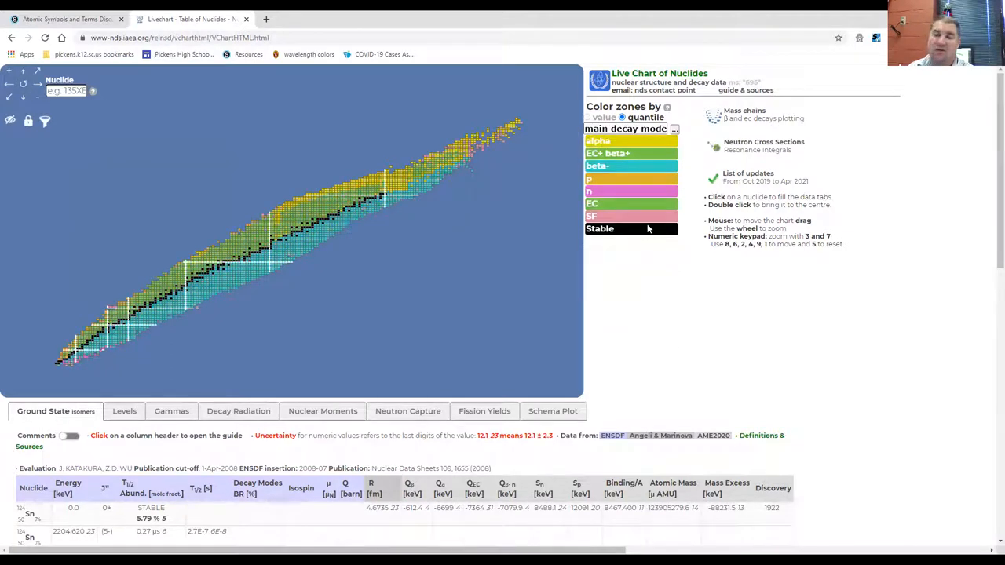
{"action": "left_click", "coordinate": [673, 129]}
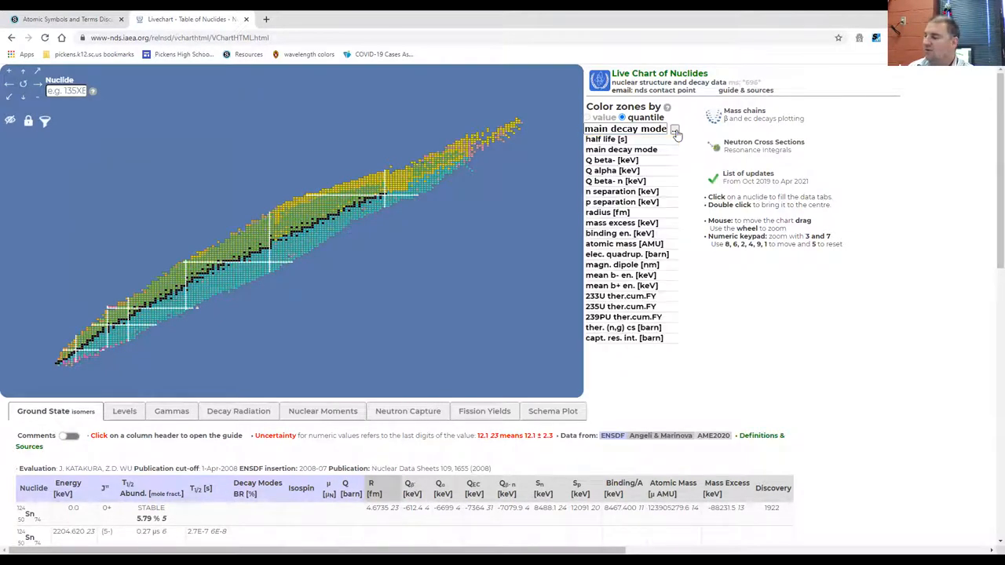
{"action": "left_click", "coordinate": [607, 138]}
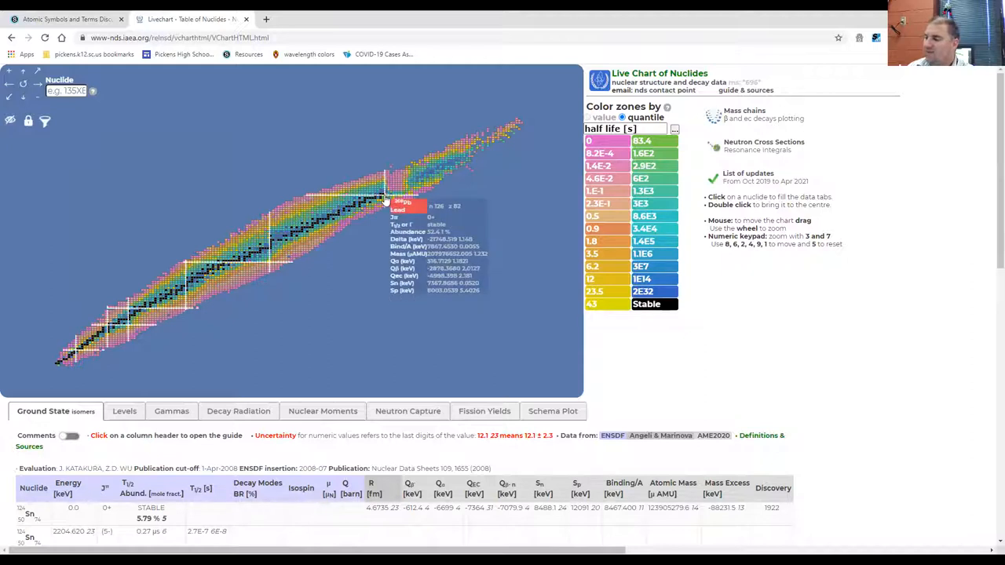
{"action": "mouse_move", "coordinate": [385, 198]}
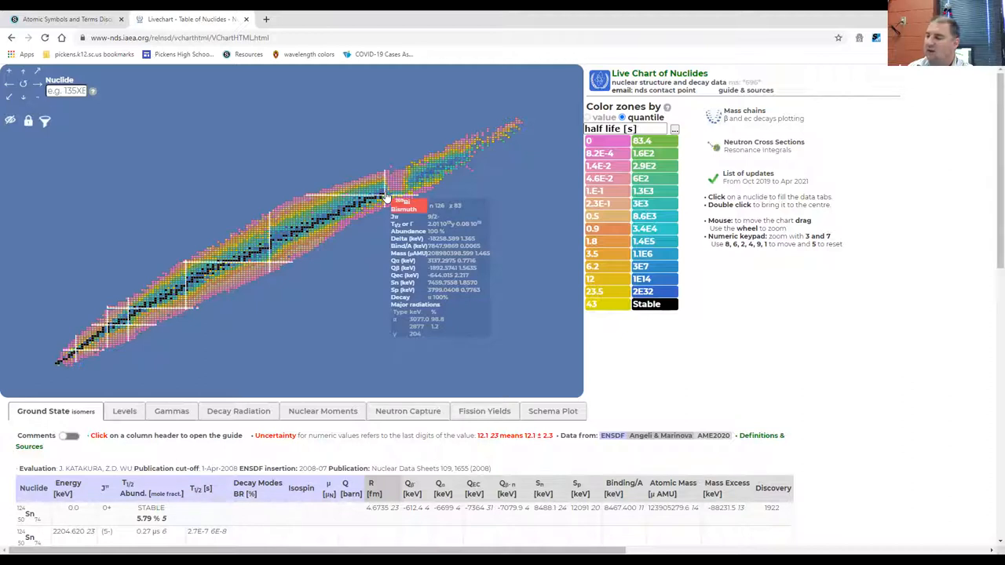
{"action": "mouse_move", "coordinate": [385, 197]}
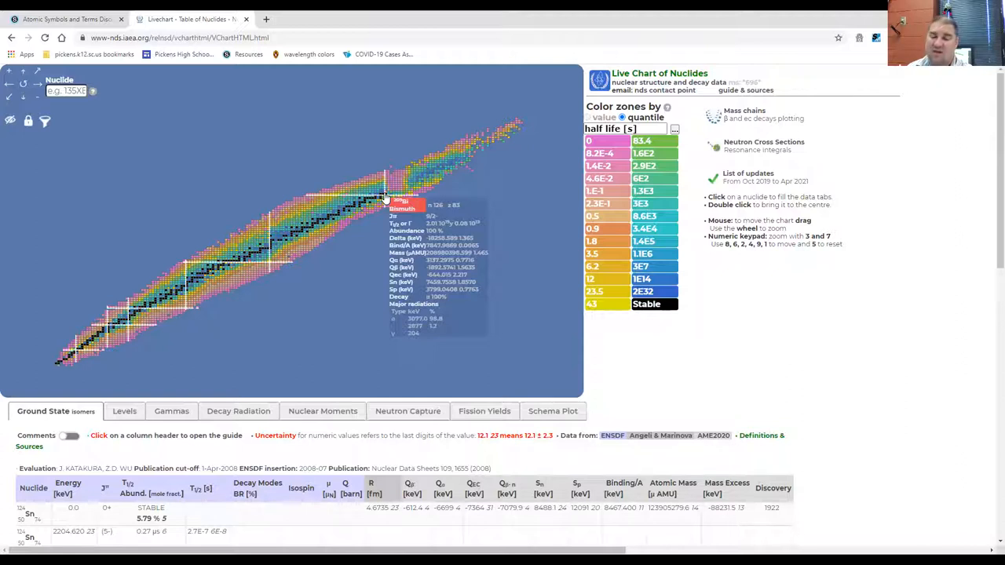
{"action": "mouse_move", "coordinate": [385, 198]}
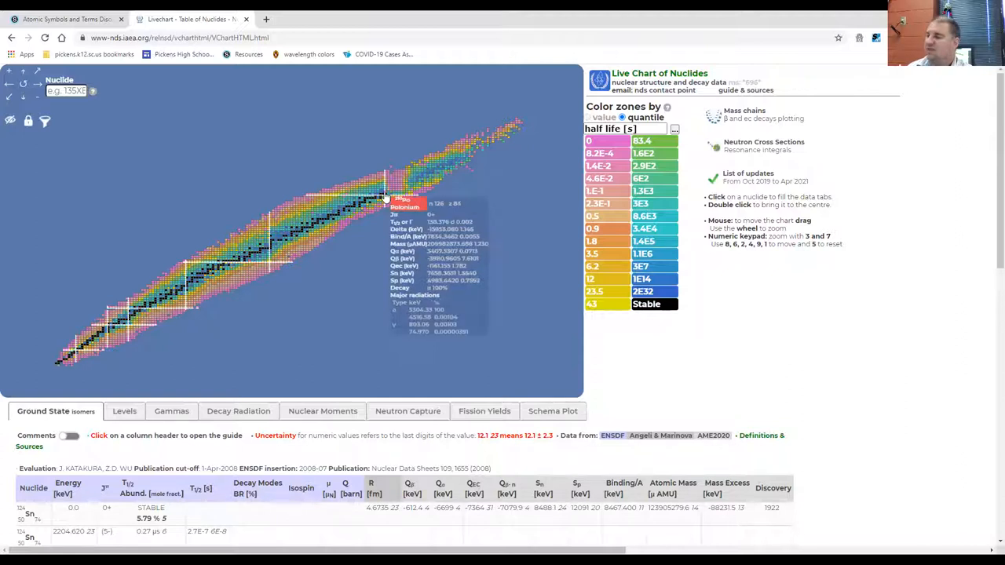
{"action": "mouse_move", "coordinate": [385, 198]}
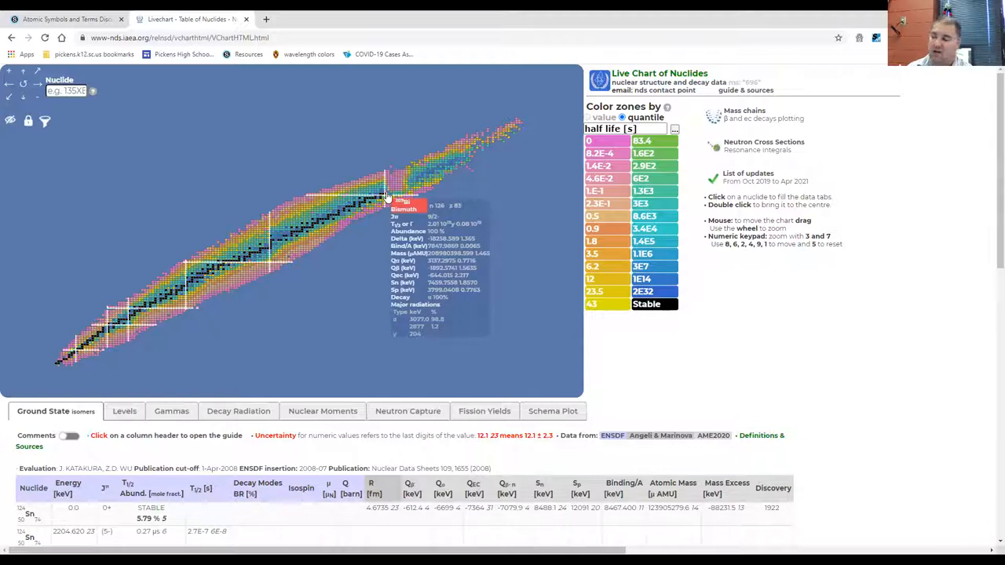
{"action": "mouse_move", "coordinate": [387, 197]}
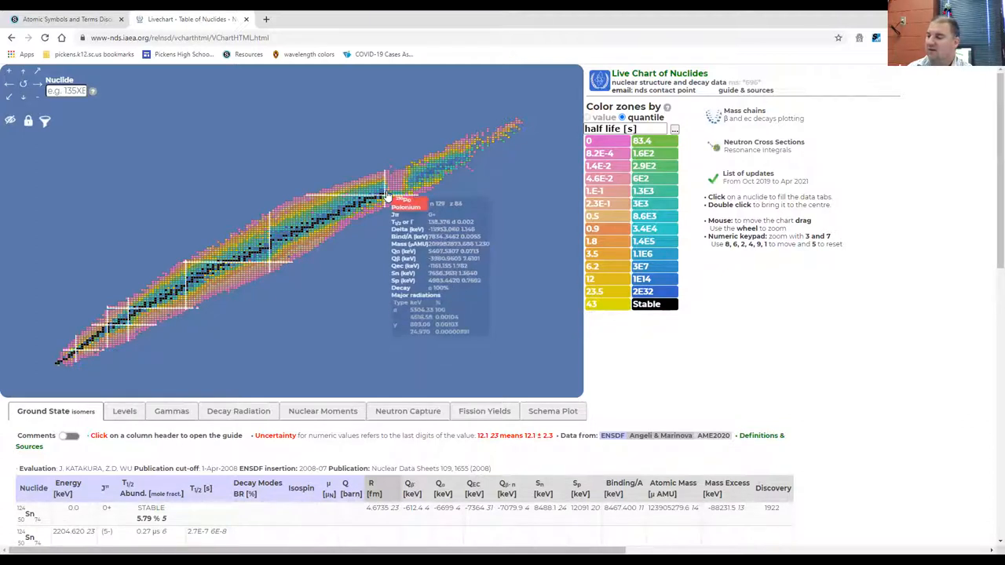
{"action": "mouse_move", "coordinate": [386, 195]}
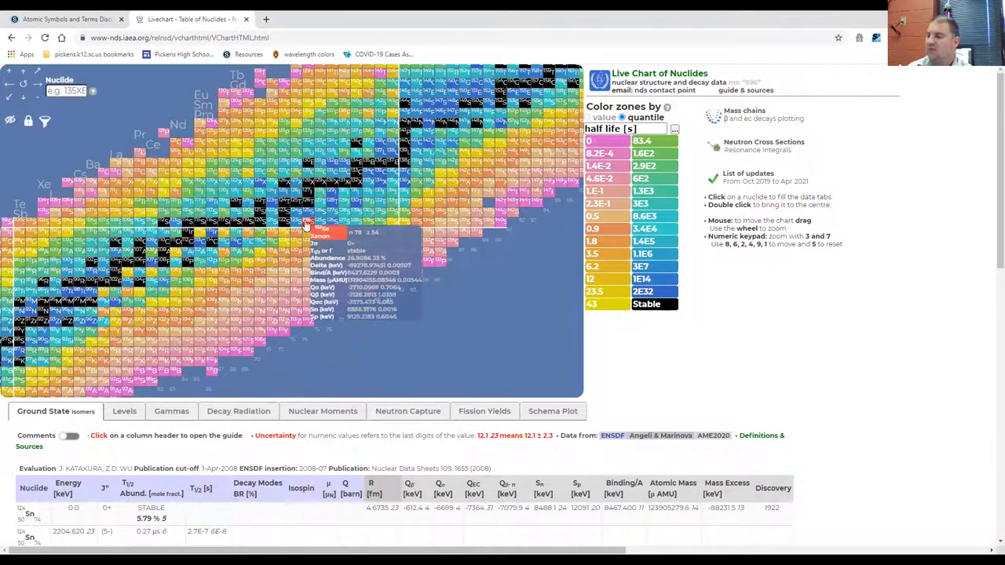
{"action": "mouse_move", "coordinate": [308, 223]}
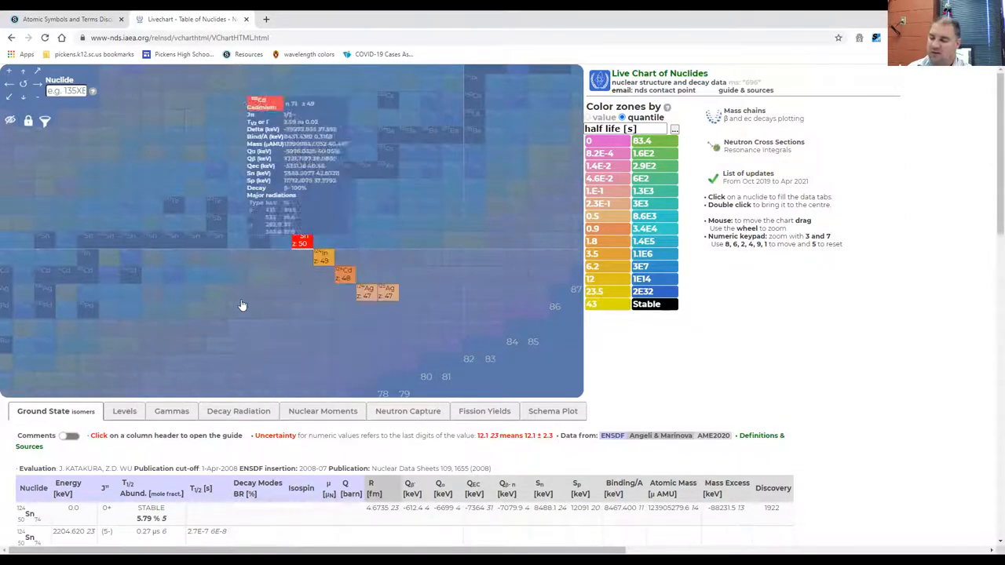
Step: Zoom into the chart around the tin nuclides
{"action": "scroll", "scroll_direction": "down", "scroll_amount": 3}
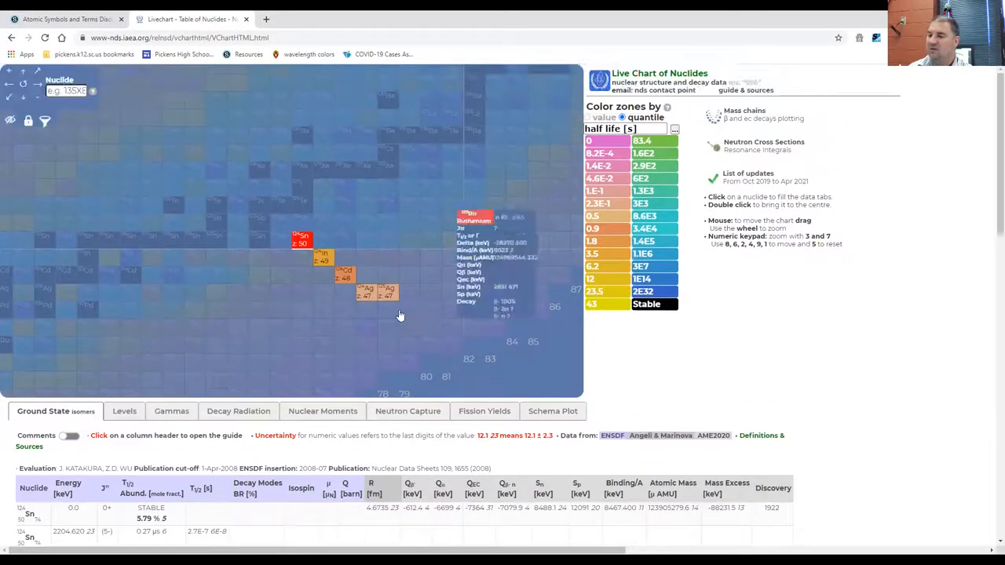
{"action": "mouse_move", "coordinate": [118, 248]}
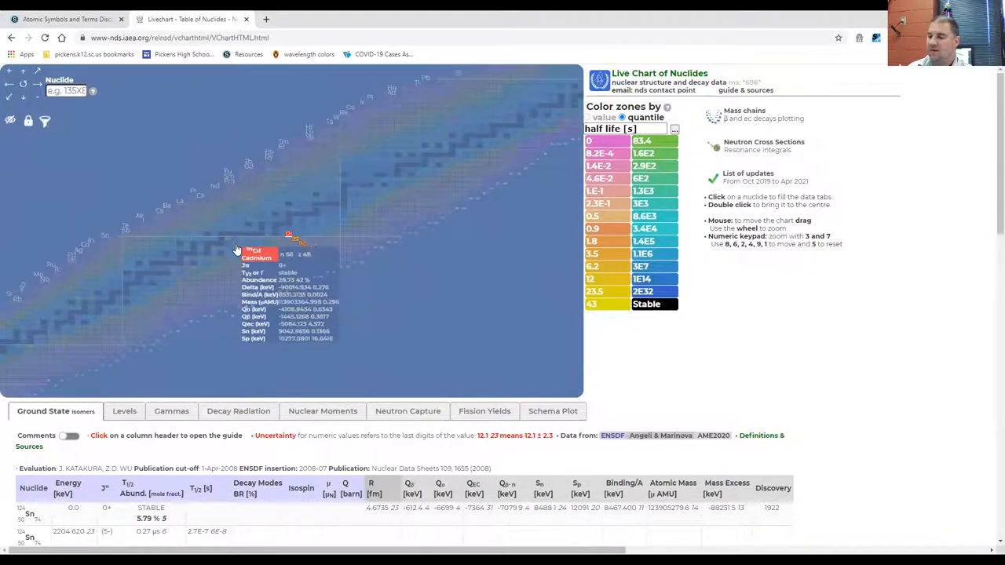
{"action": "mouse_move", "coordinate": [107, 239]}
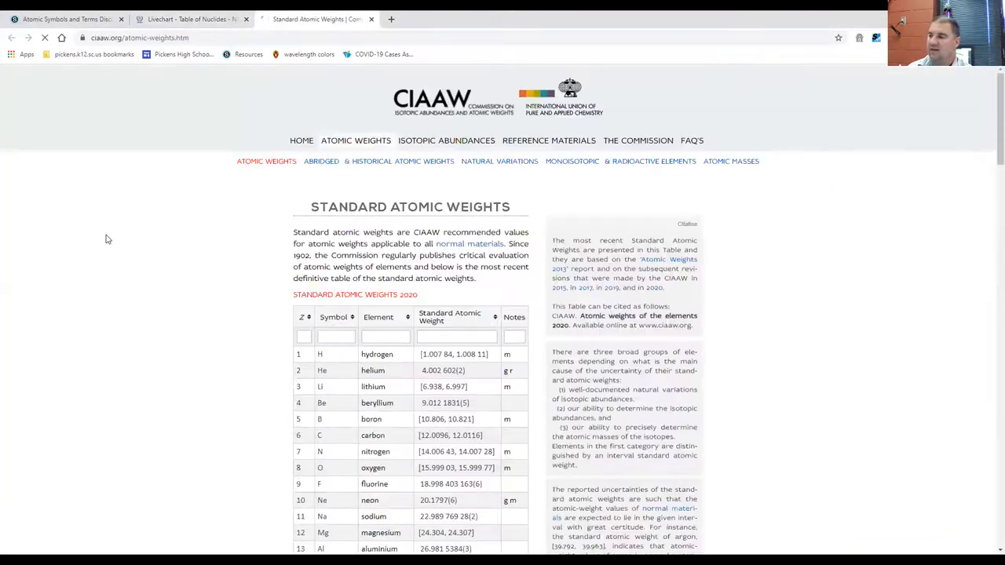
Step: Scroll the Standard Atomic Weights table down to element 50, tin
{"action": "scroll", "scroll_direction": "down", "scroll_amount": 3}
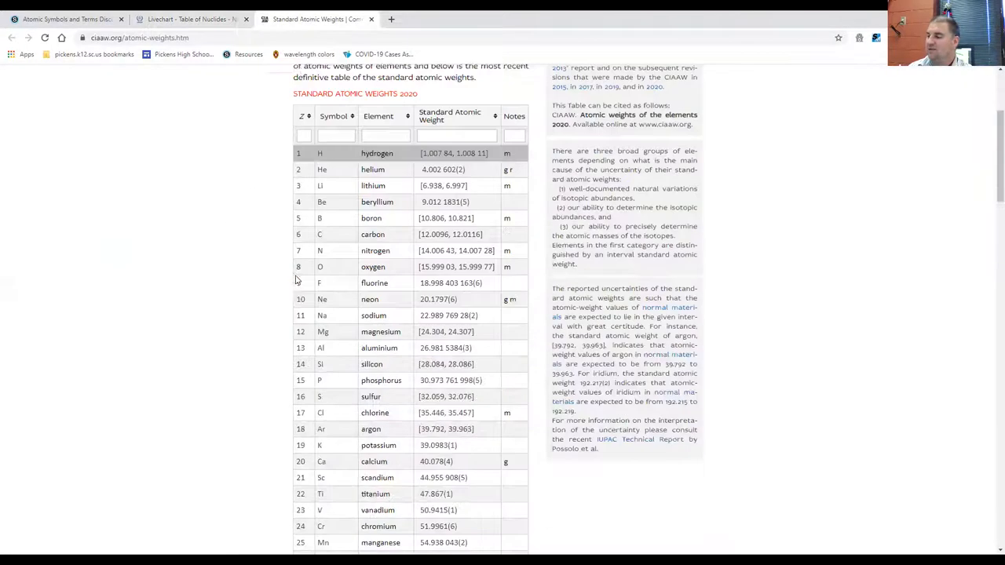
{"action": "scroll", "scroll_direction": "down", "scroll_amount": 3}
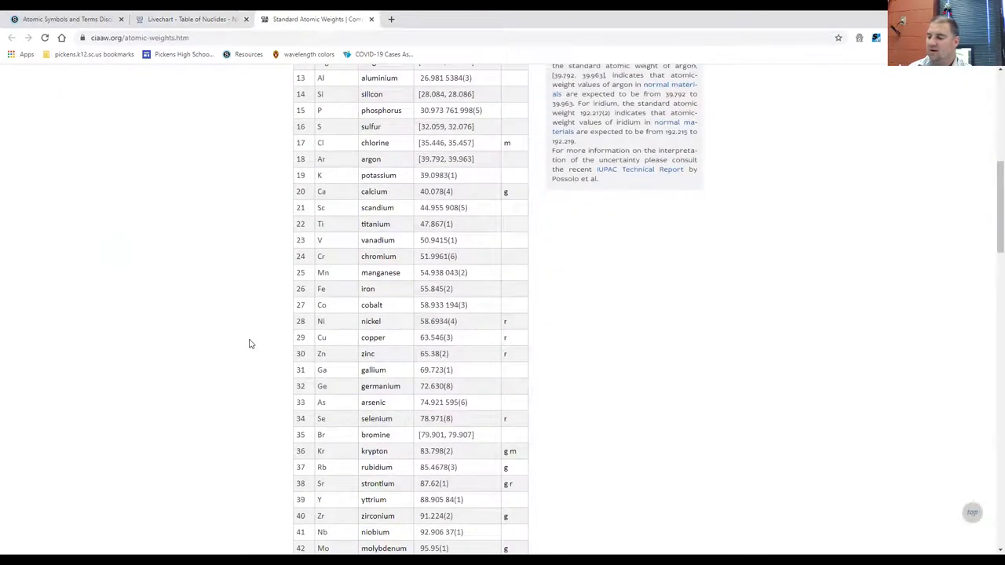
{"action": "scroll", "scroll_direction": "down", "scroll_amount": 3}
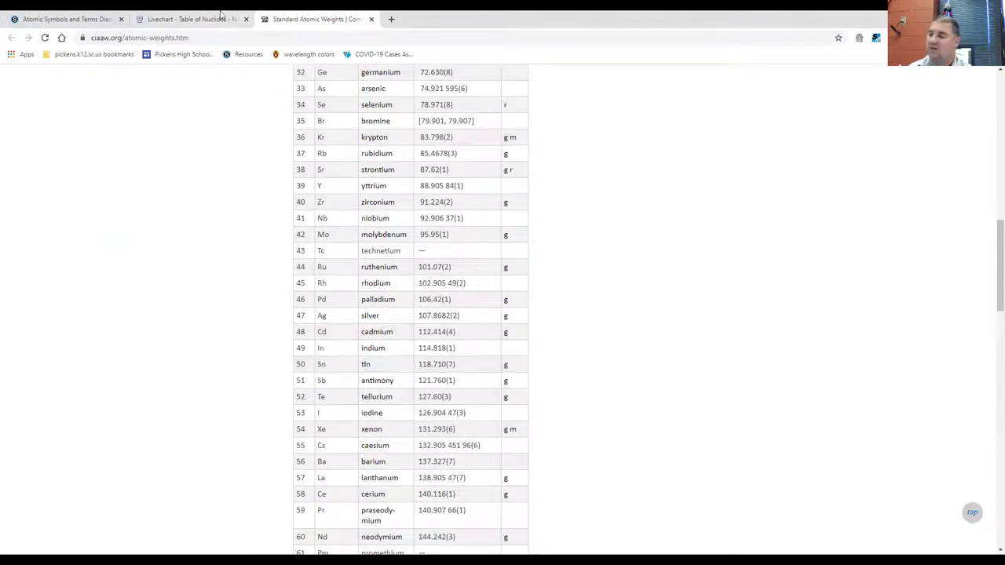
{"action": "mouse_move", "coordinate": [63, 19]}
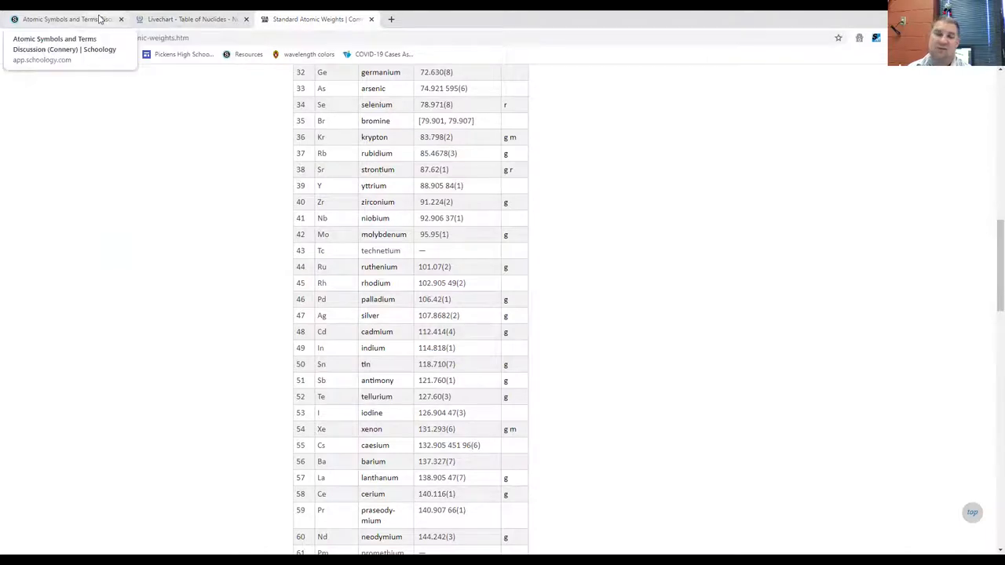
Step: Switch between the Schoology discussion and the LiveChart tab, ending on the tin nuclide data table
{"action": "left_click", "coordinate": [63, 19]}
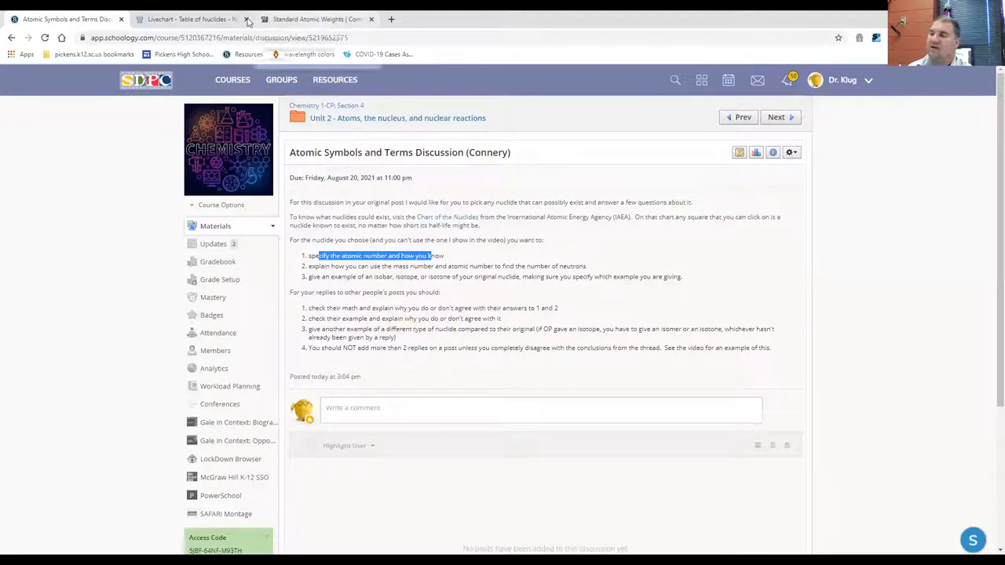
{"action": "left_click", "coordinate": [188, 19]}
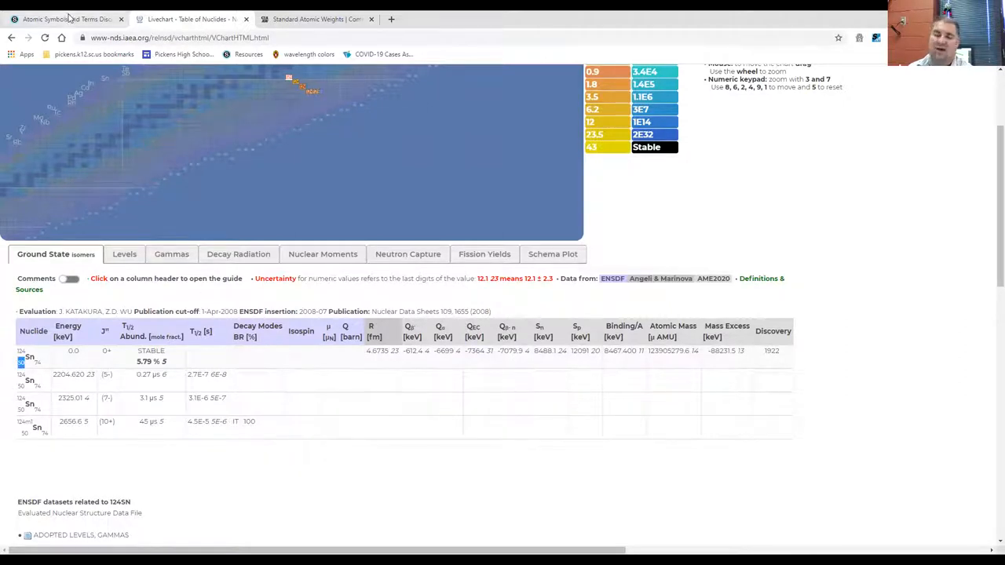
{"action": "mouse_move", "coordinate": [71, 19]}
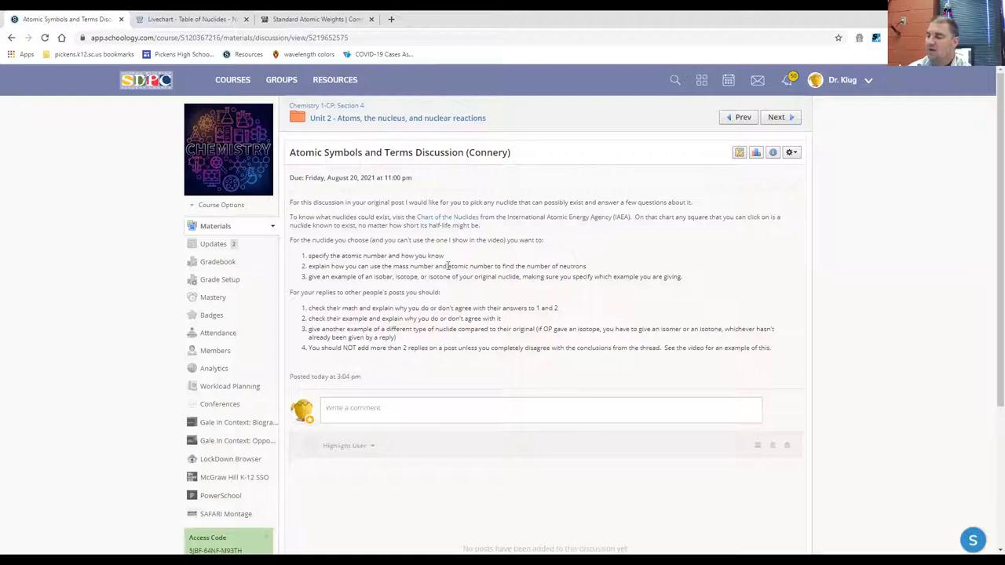
{"action": "double_click", "coordinate": [421, 267]}
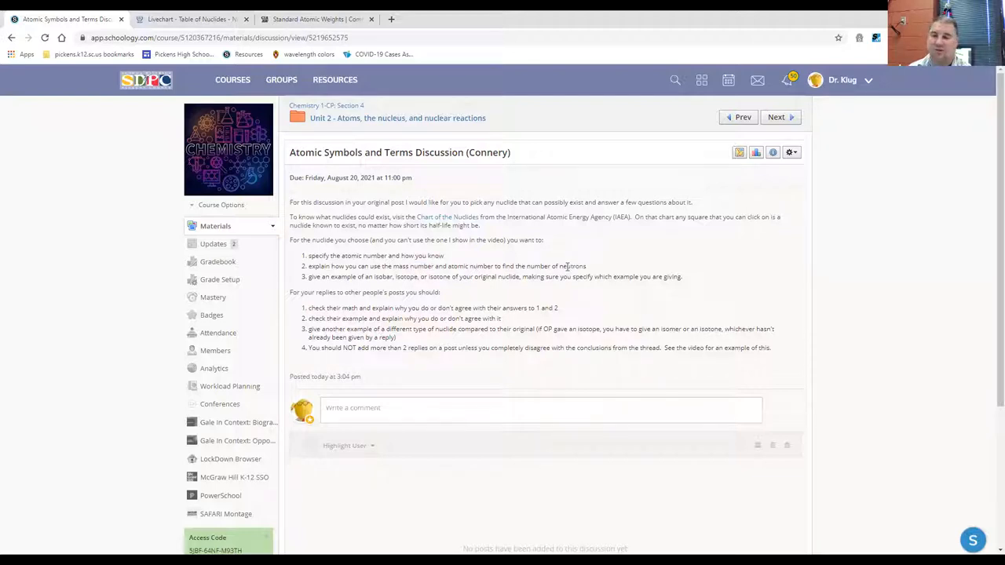
{"action": "left_click", "coordinate": [188, 19]}
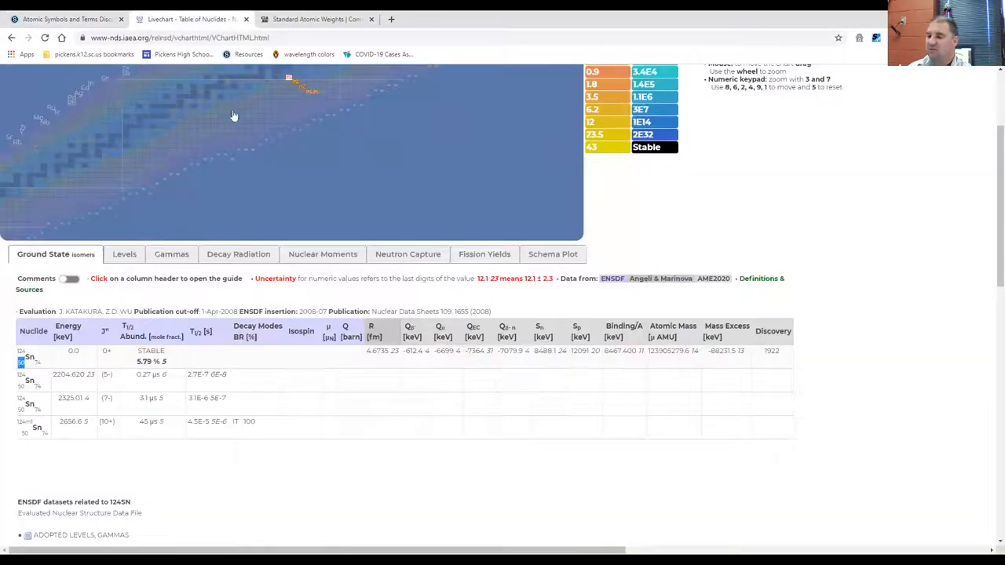
{"action": "mouse_move", "coordinate": [506, 417]}
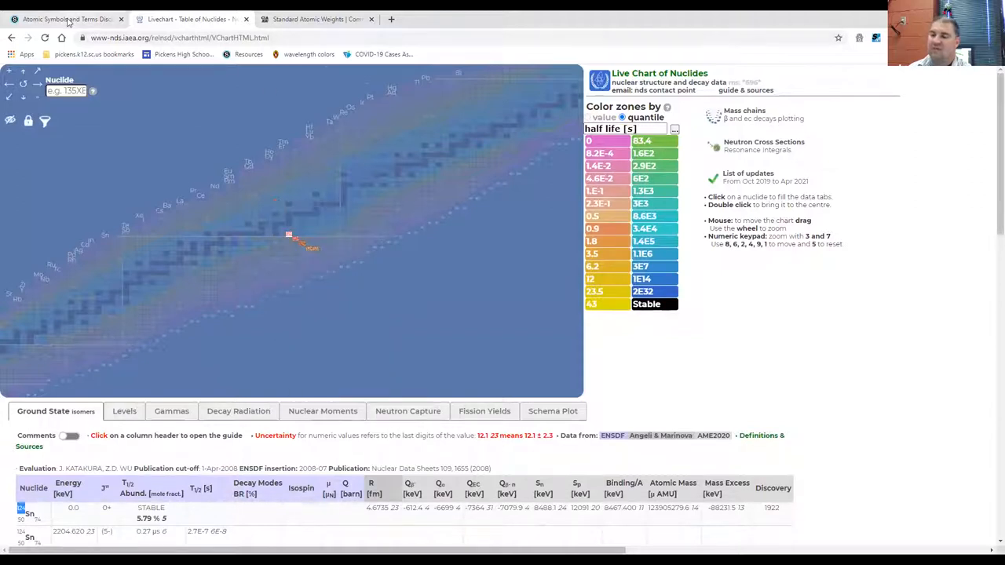
{"action": "left_click", "coordinate": [66, 19]}
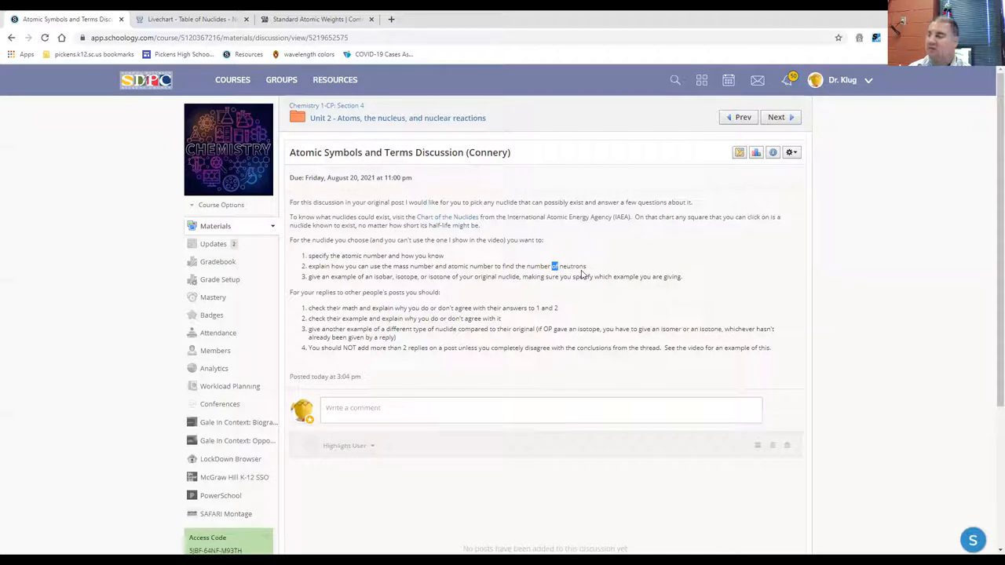
{"action": "double_click", "coordinate": [572, 267]}
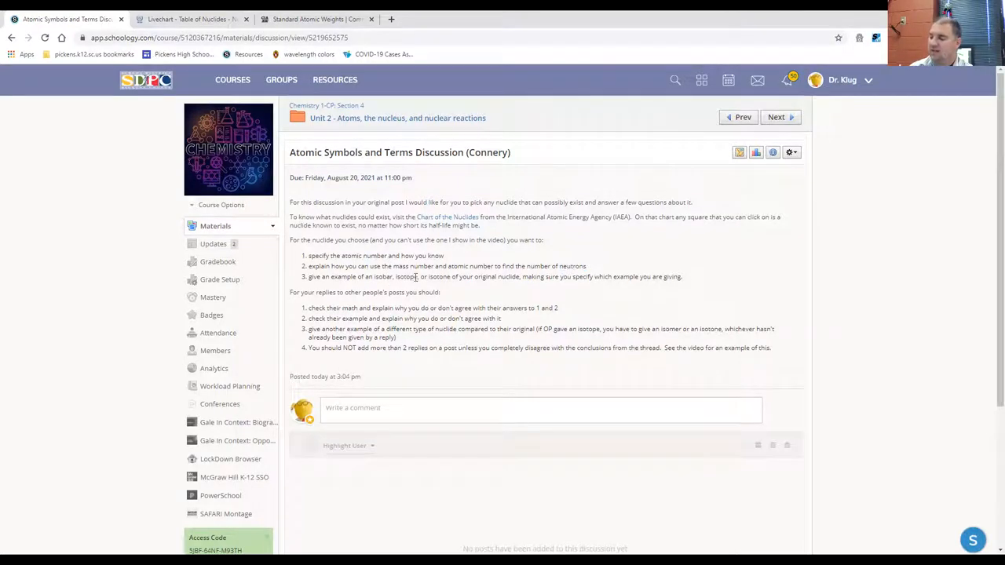
{"action": "mouse_move", "coordinate": [578, 302]}
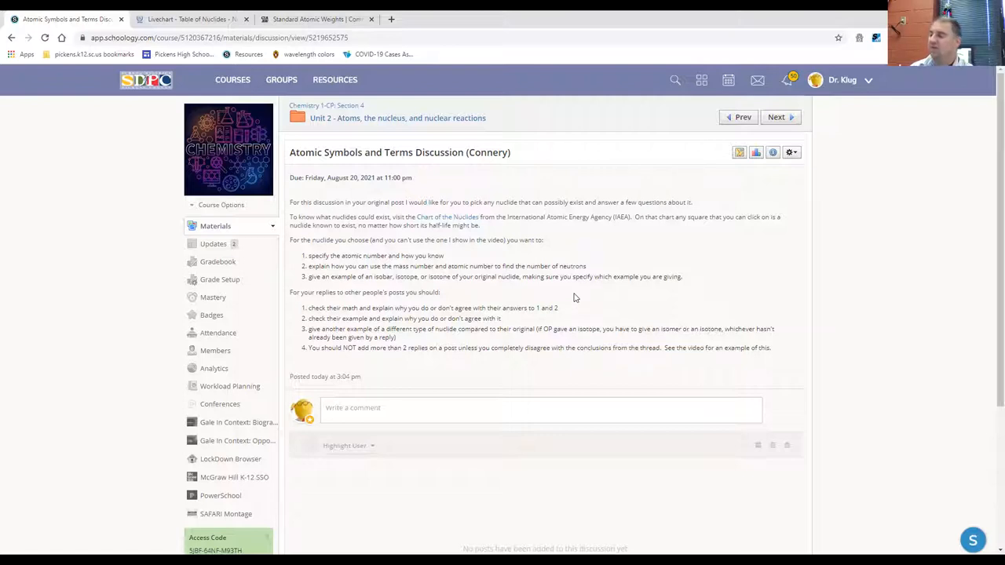
{"action": "mouse_move", "coordinate": [679, 289]}
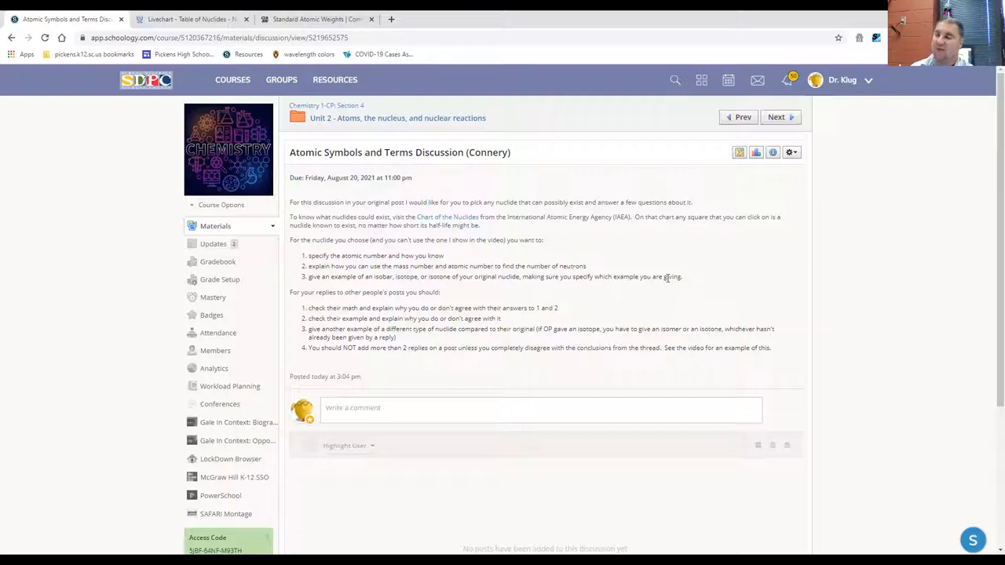
{"action": "mouse_move", "coordinate": [660, 270]}
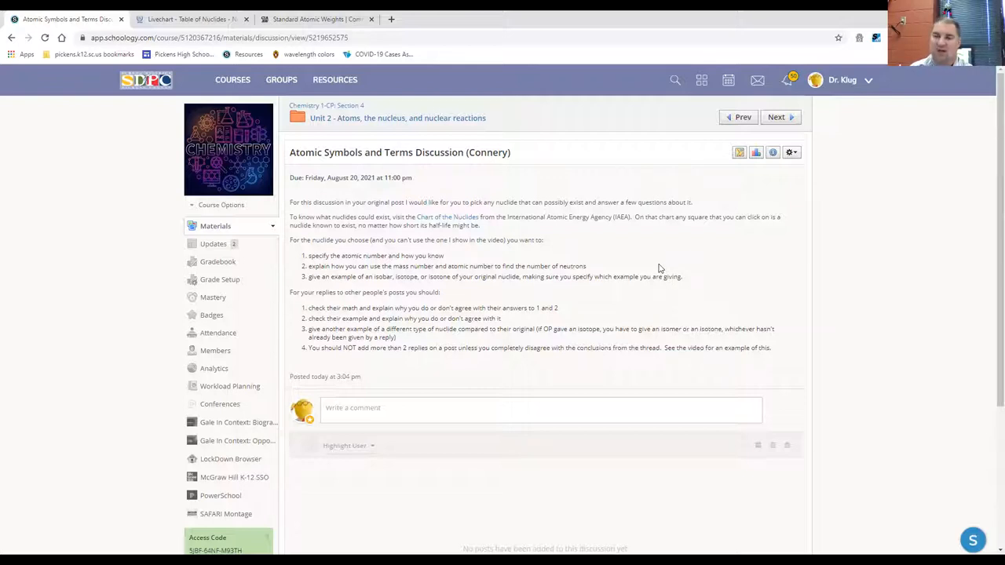
{"action": "left_click", "coordinate": [189, 19]}
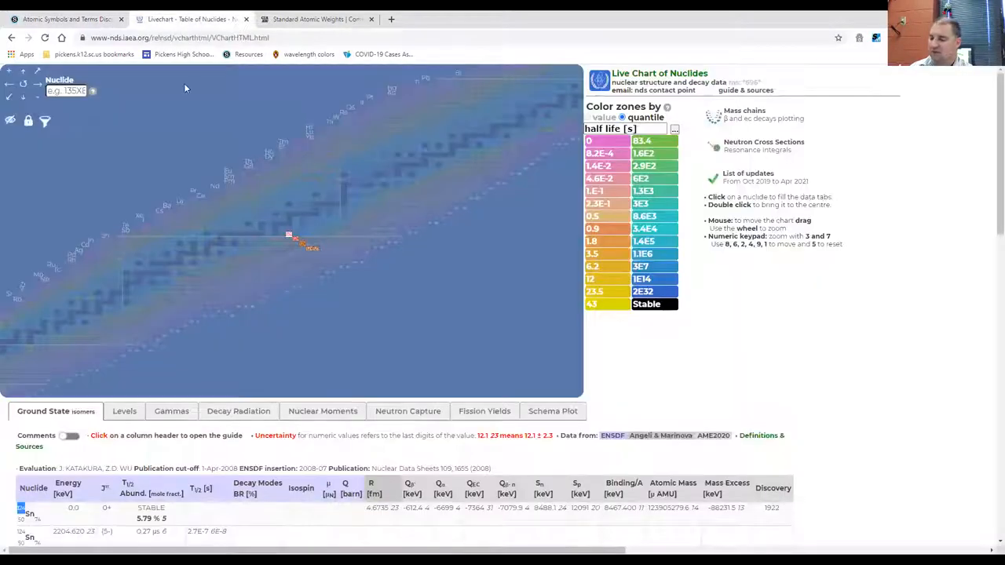
{"action": "scroll", "scroll_direction": "down", "scroll_amount": 3}
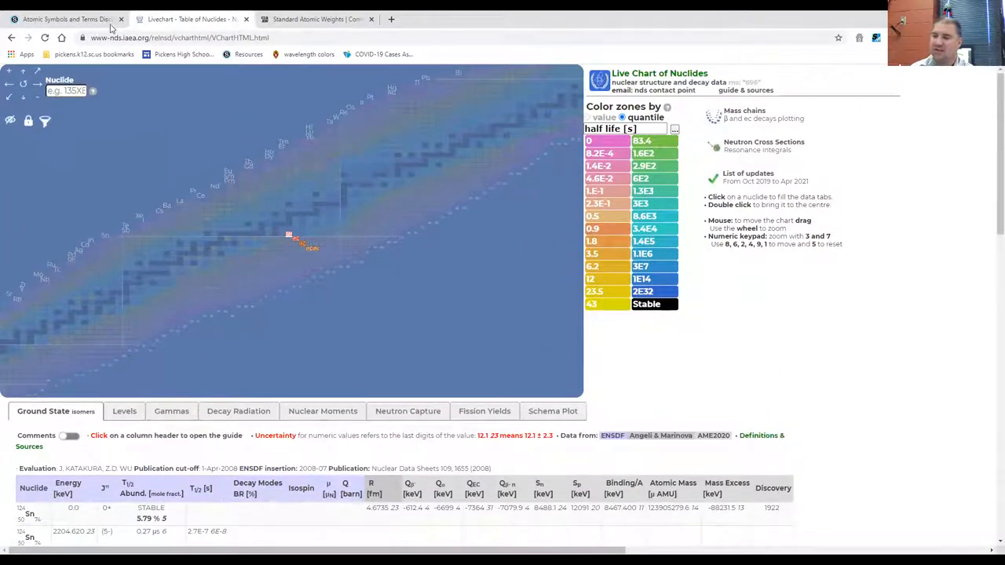
Step: Return to the Schoology discussion prompt tab
{"action": "left_click", "coordinate": [63, 19]}
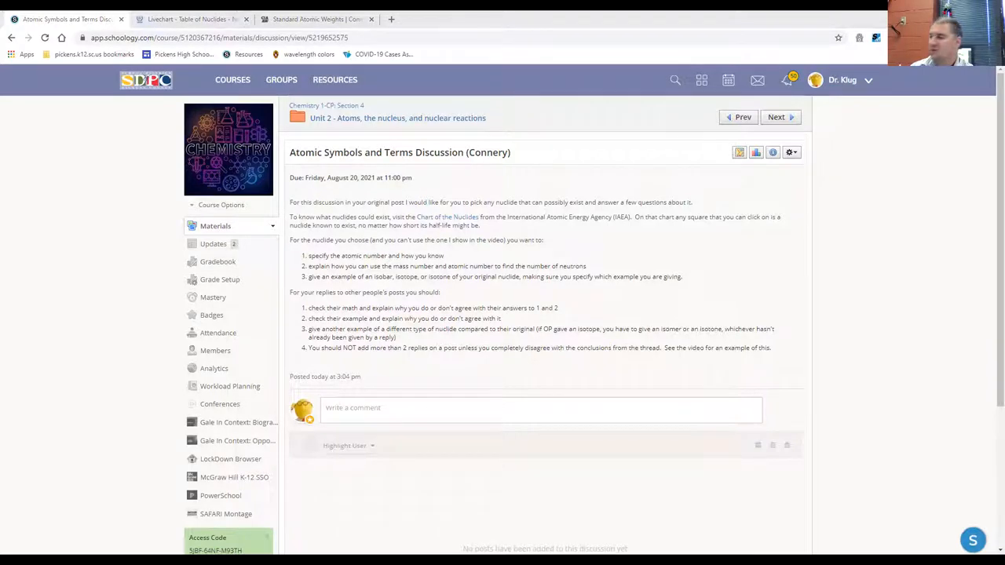
{"action": "mouse_move", "coordinate": [826, 176]}
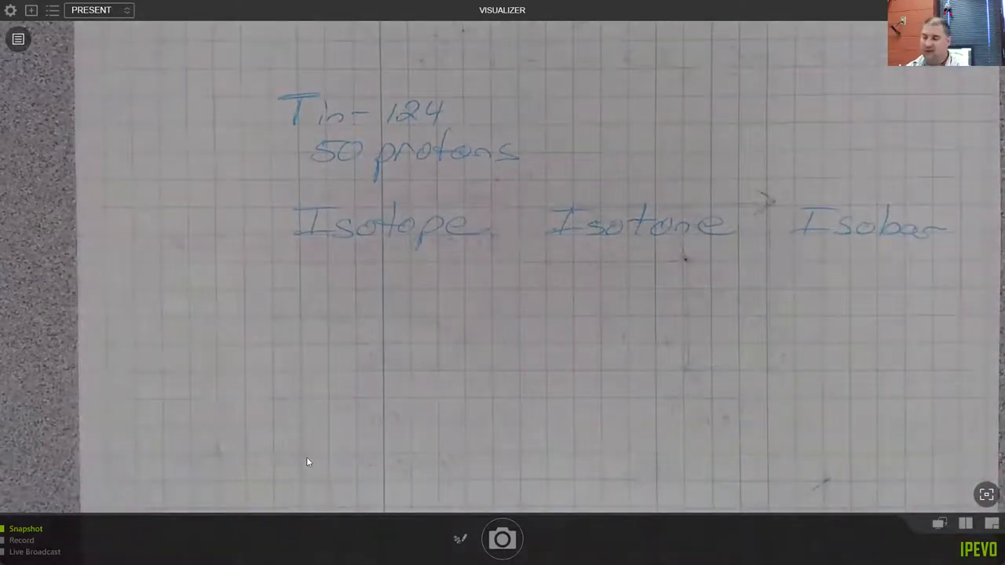
{"action": "mouse_move", "coordinate": [370, 401]}
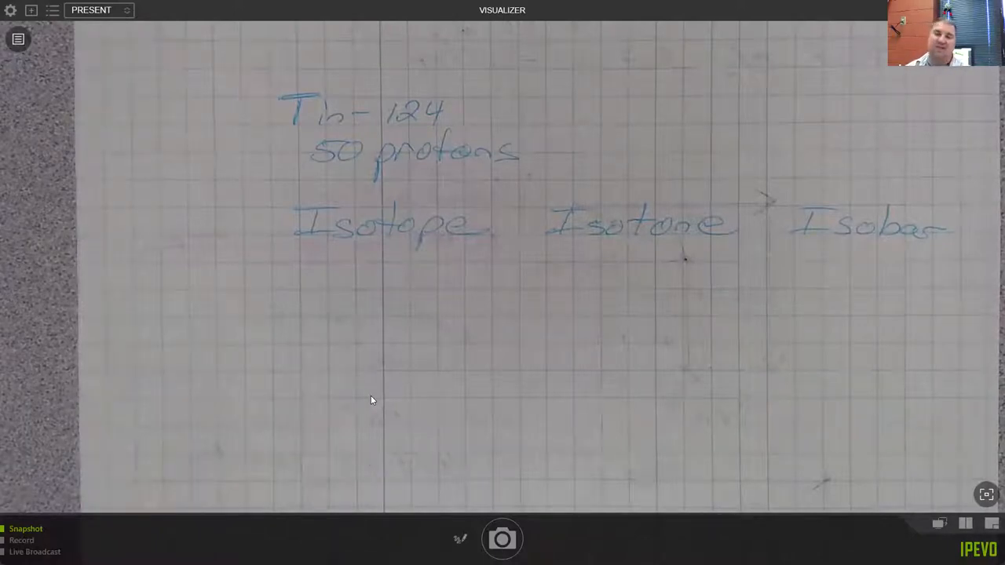
{"action": "mouse_move", "coordinate": [377, 362]}
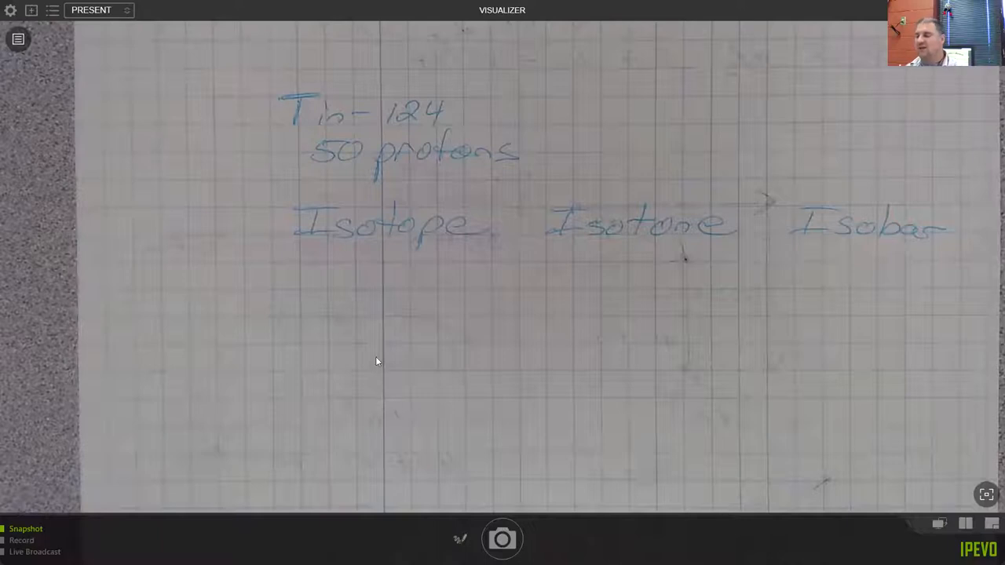
{"action": "mouse_move", "coordinate": [385, 257]}
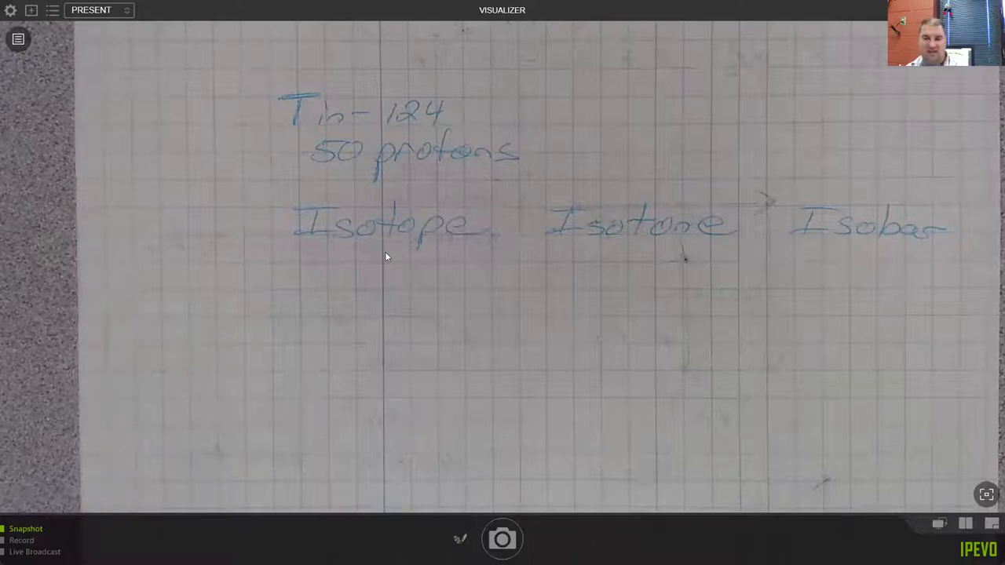
{"action": "mouse_move", "coordinate": [442, 247]}
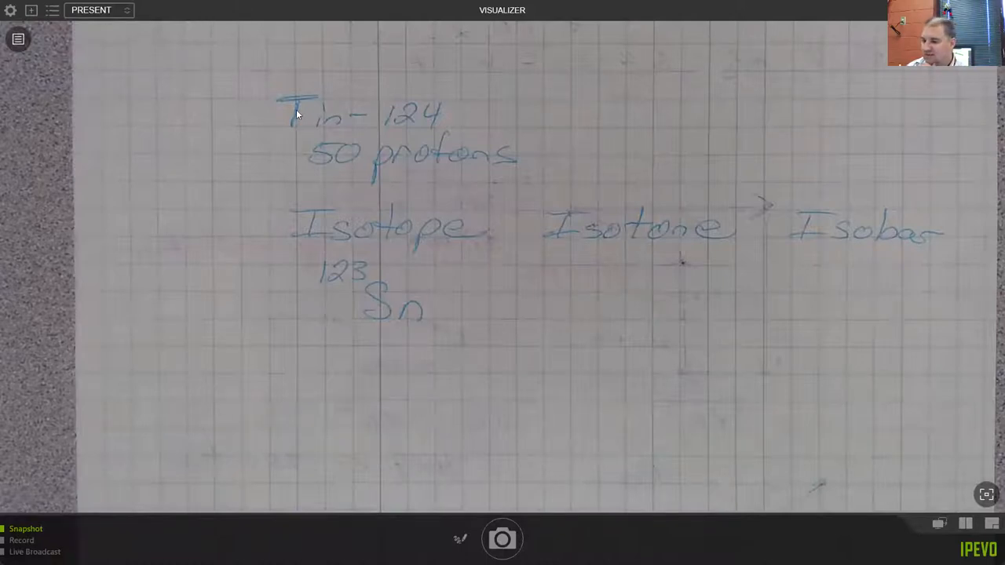
{"action": "mouse_move", "coordinate": [296, 223]}
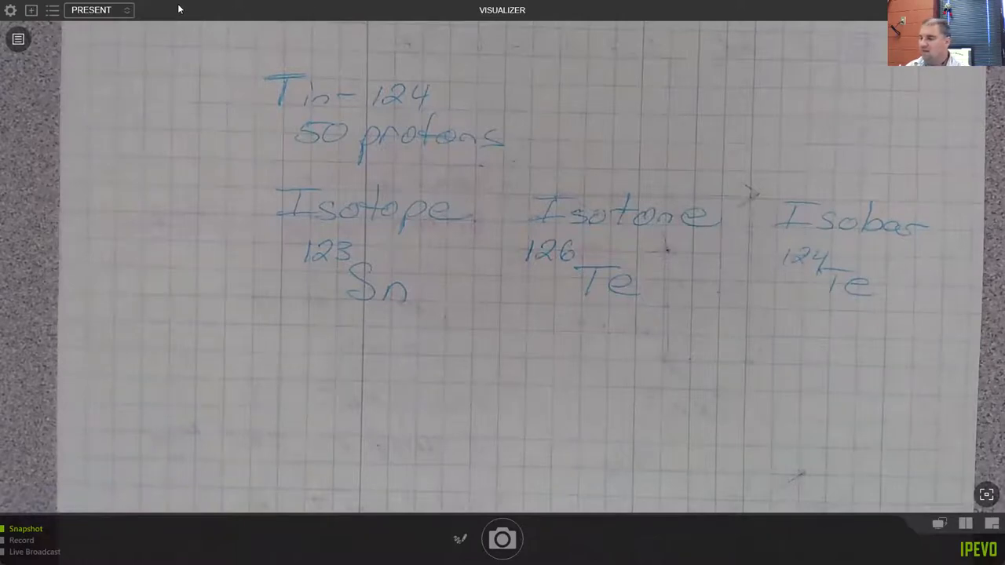
{"action": "mouse_move", "coordinate": [297, 237]}
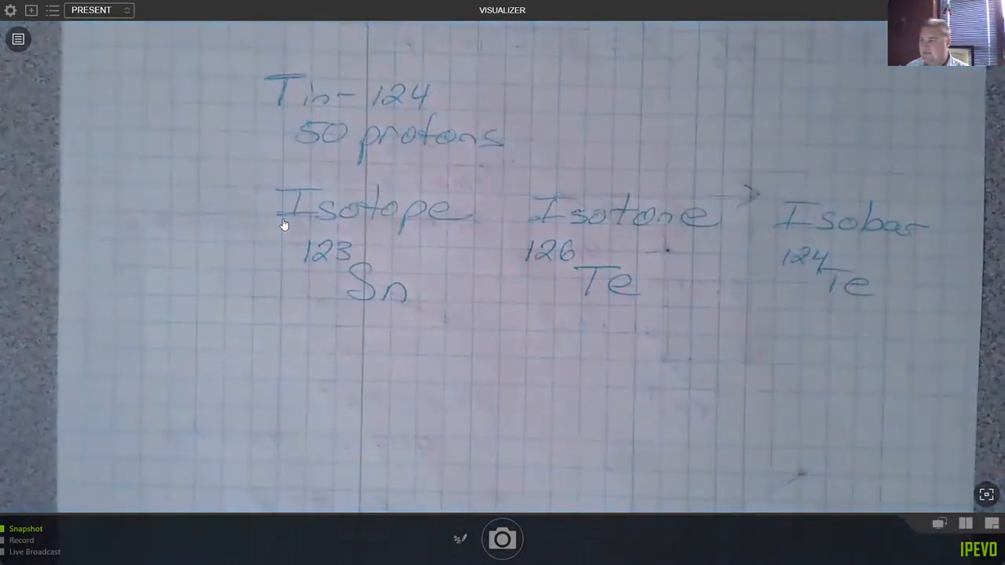
{"action": "mouse_move", "coordinate": [267, 214]}
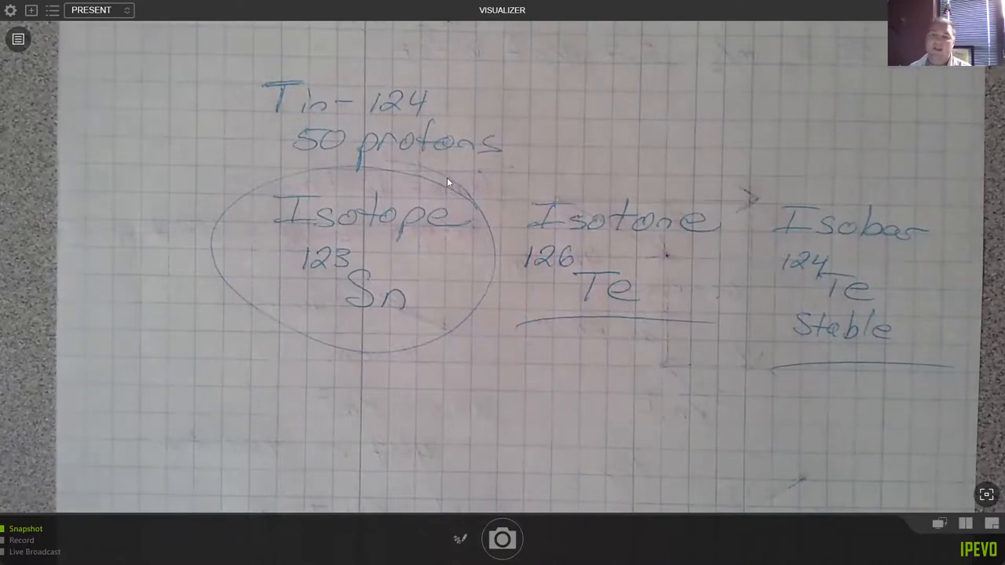
{"action": "mouse_move", "coordinate": [490, 154]}
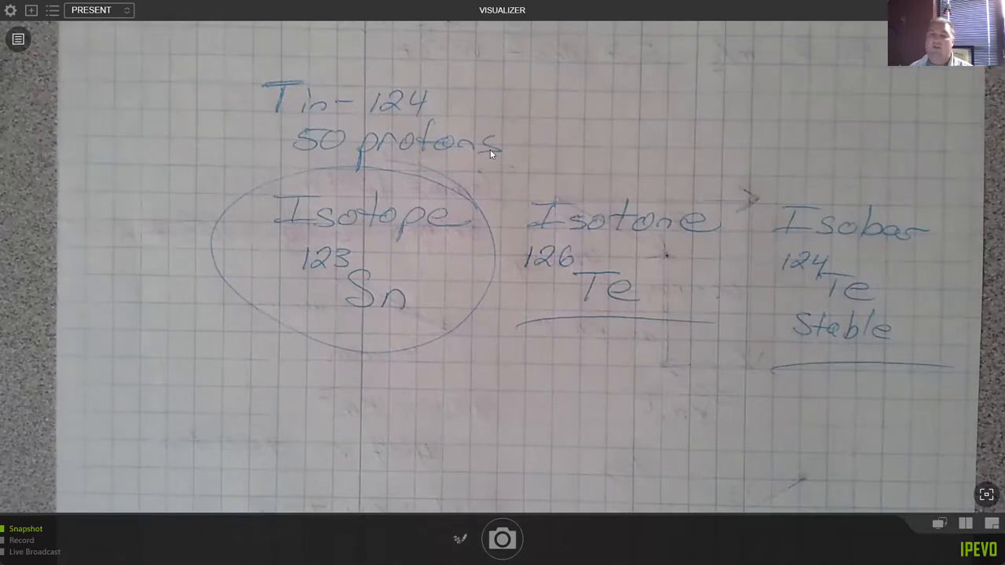